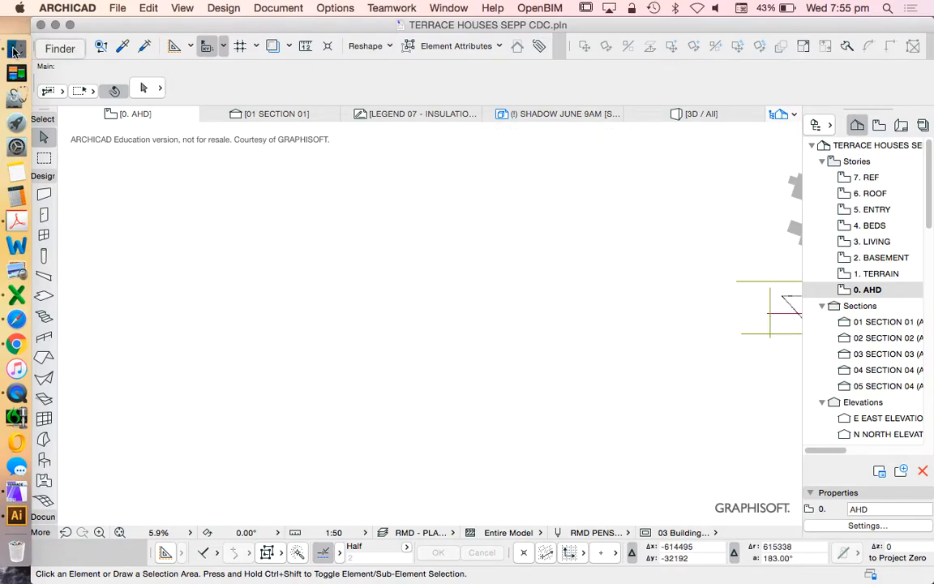
Step: Place the lakewood site DWG on the AHD plan at 1 unit = 1 millimetre, dismissing the fill warning
left_click(613, 158)
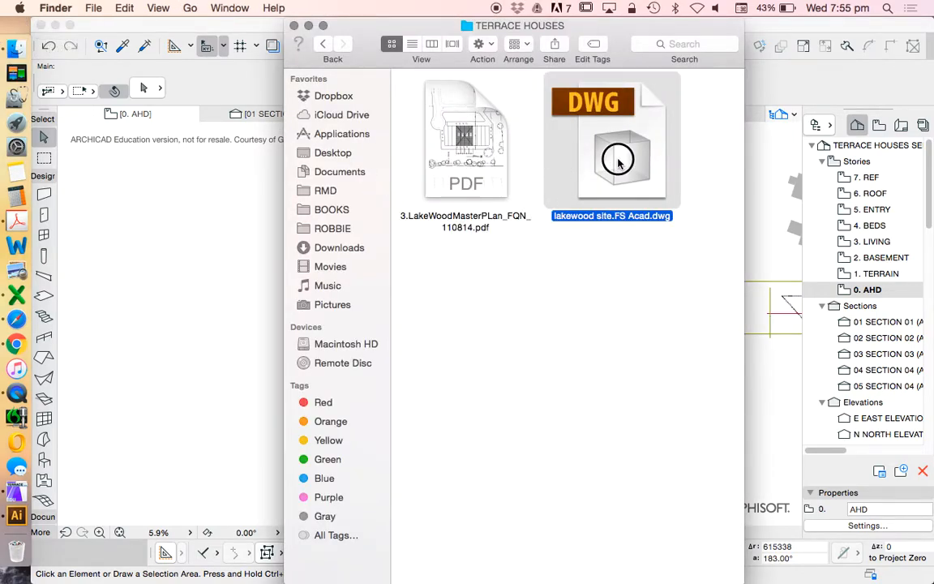
double_click(618, 159)
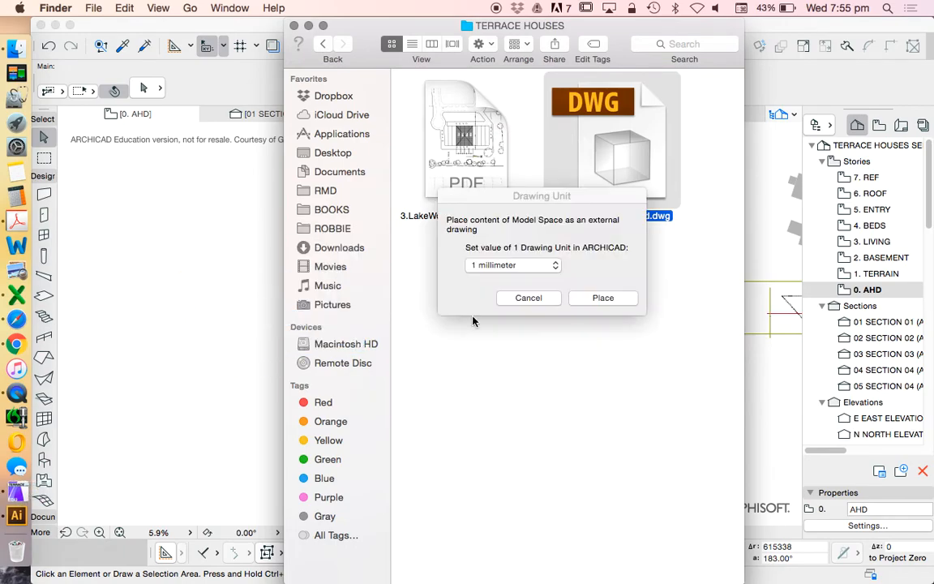
left_click(603, 297)
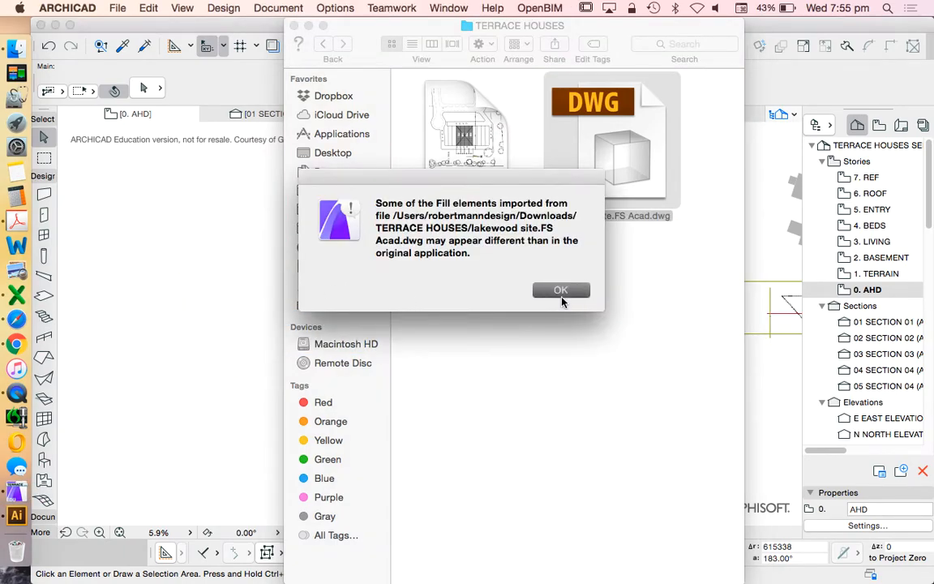
left_click(560, 290)
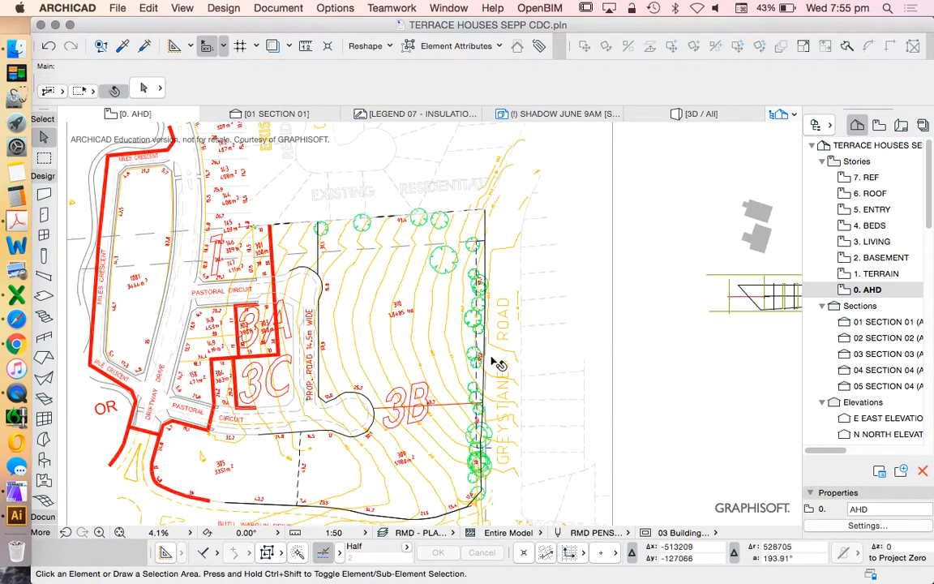
mouse_move(42, 517)
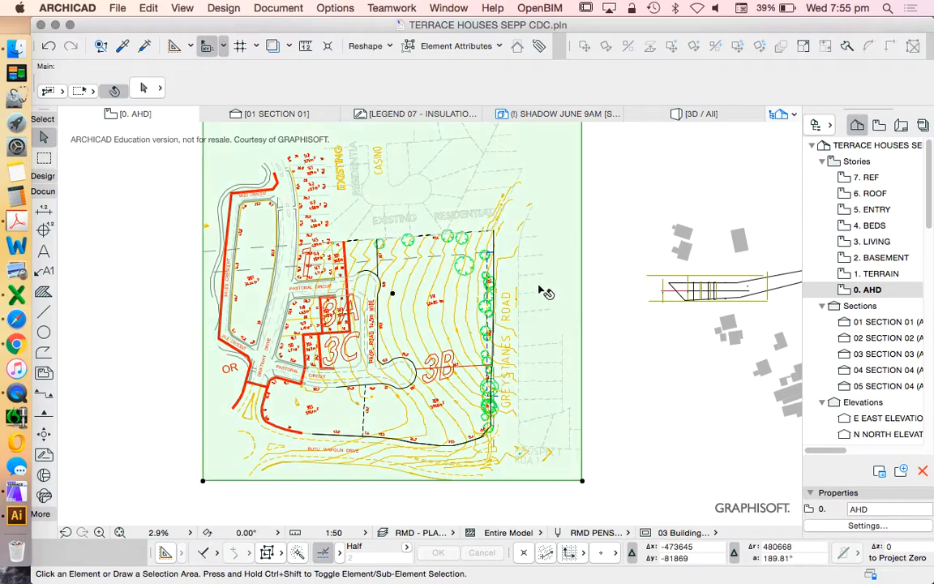
Step: Resize the imported site drawing so its 63.7 dimension measures 63700
left_click(148, 7)
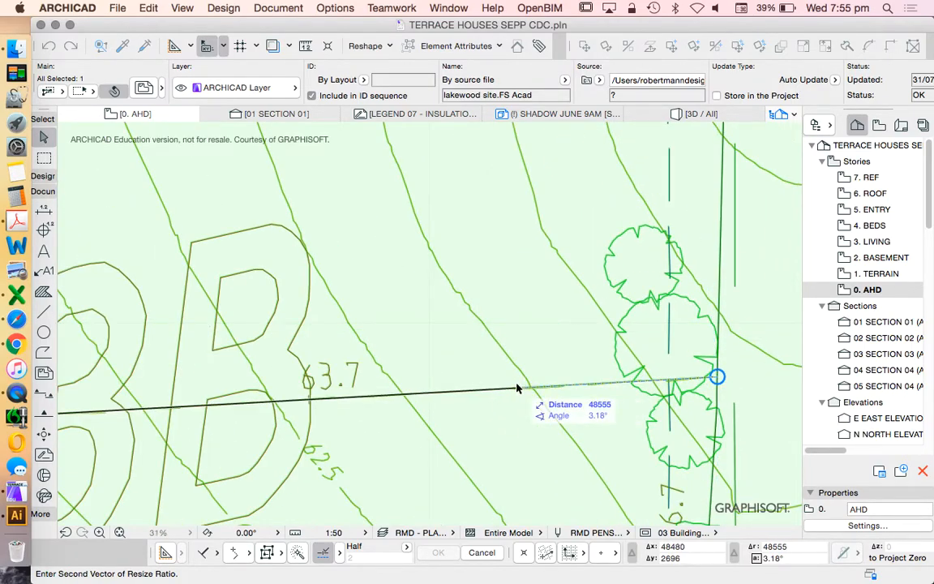
type("63")
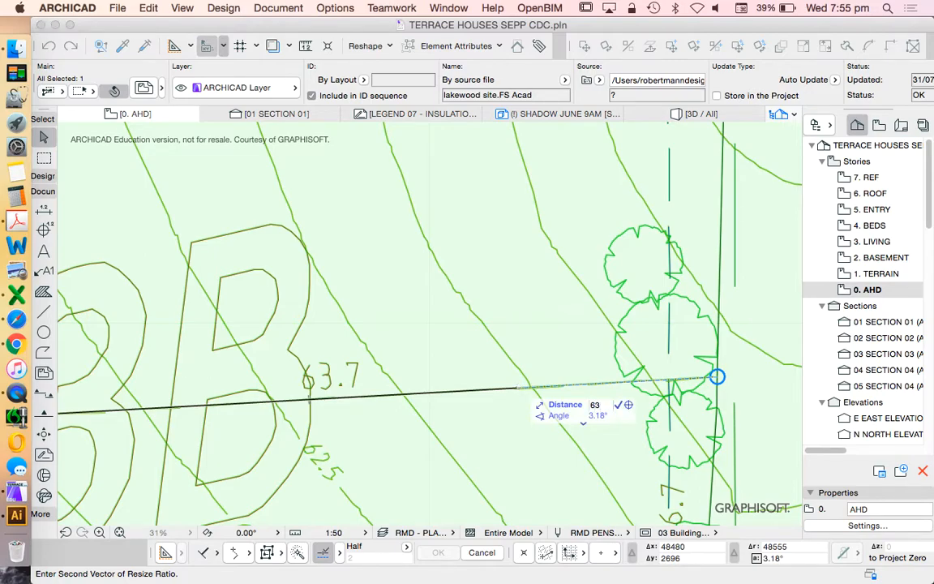
type("63700")
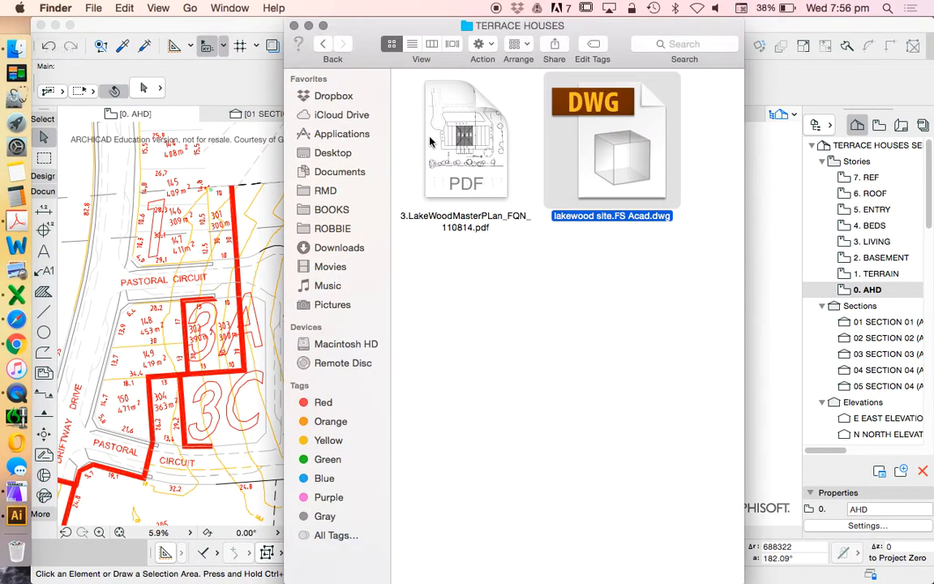
Step: Place the Lakewood master plan PDF and explode it into about 2,099 editable lines
left_click(465, 138)
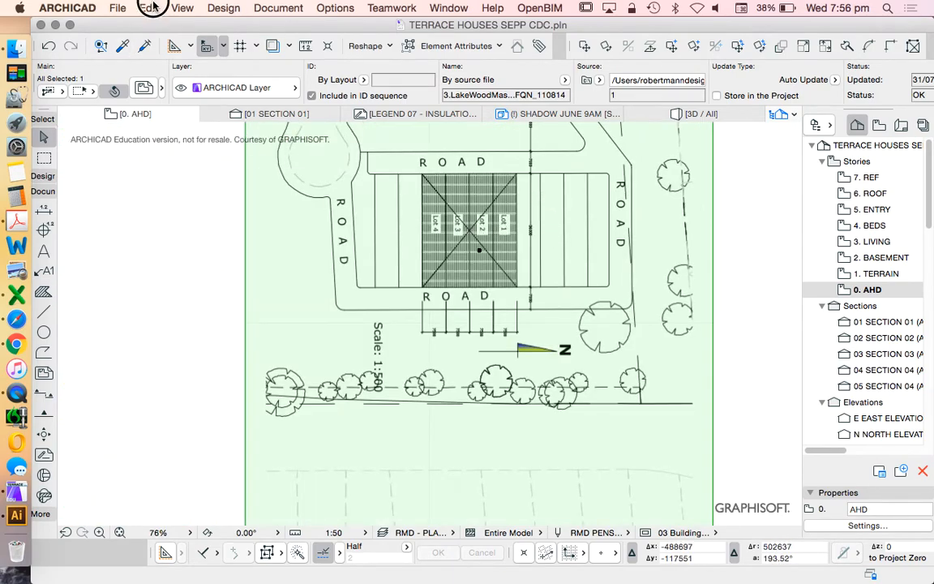
left_click(148, 7)
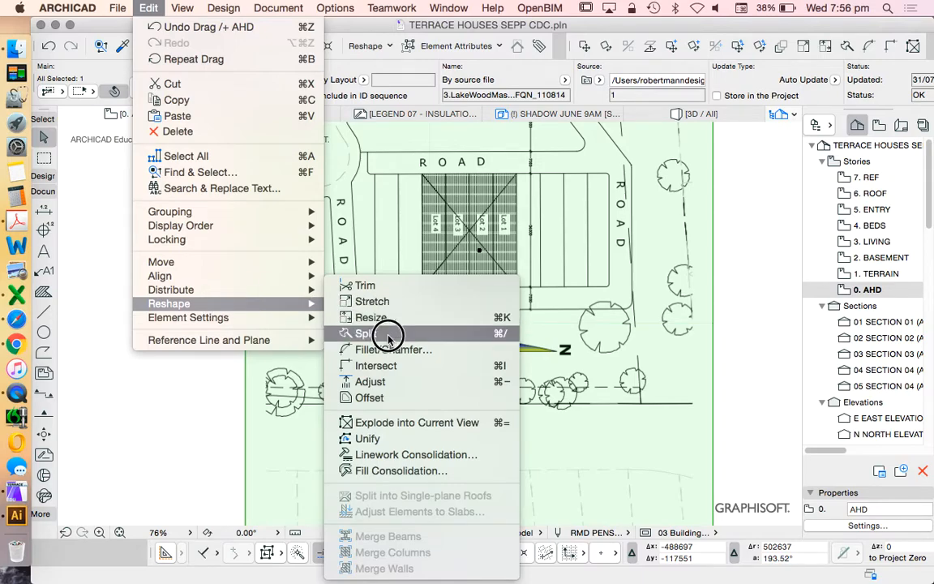
left_click(417, 422)
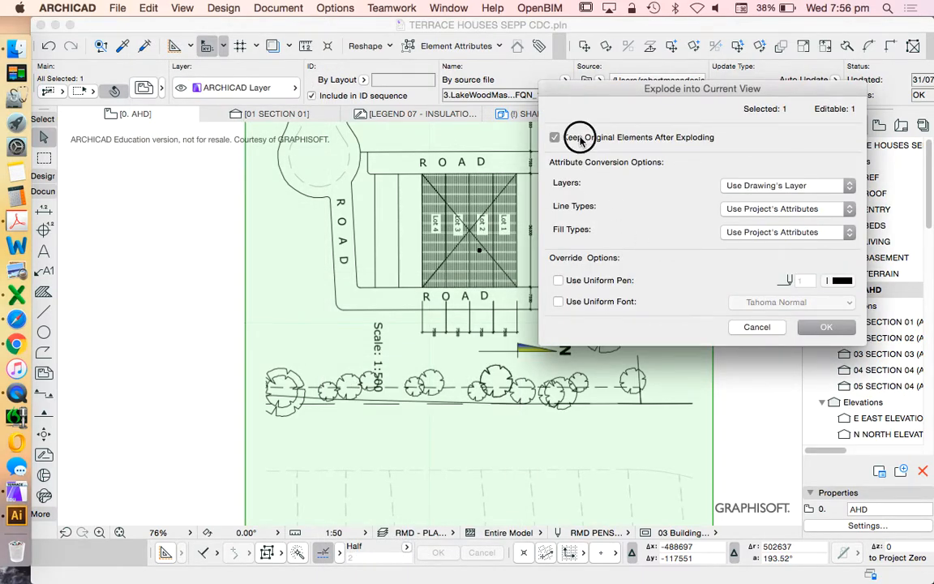
left_click(825, 325)
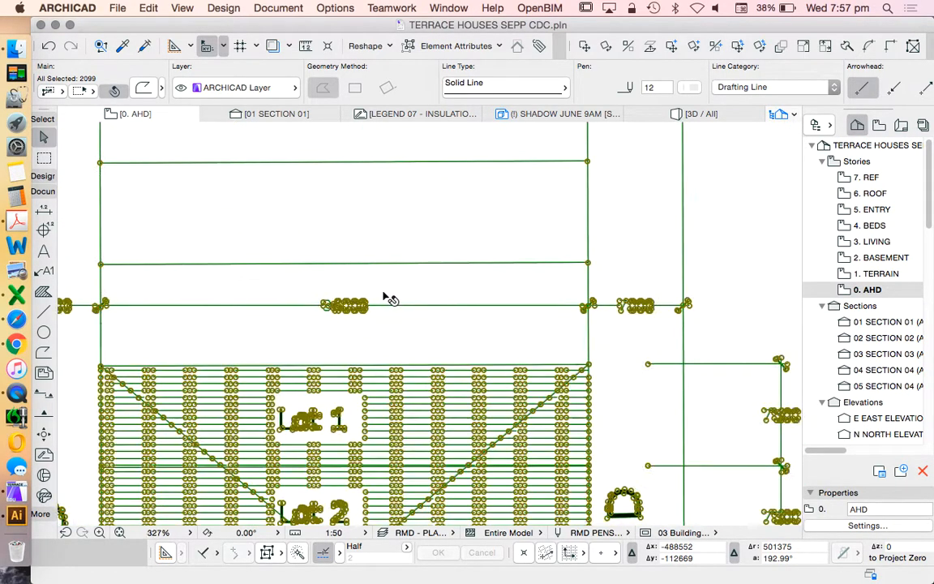
Step: Resize the exploded master plan linework by ratio 6000 and position it beside Greystanes Road
left_click(148, 8)
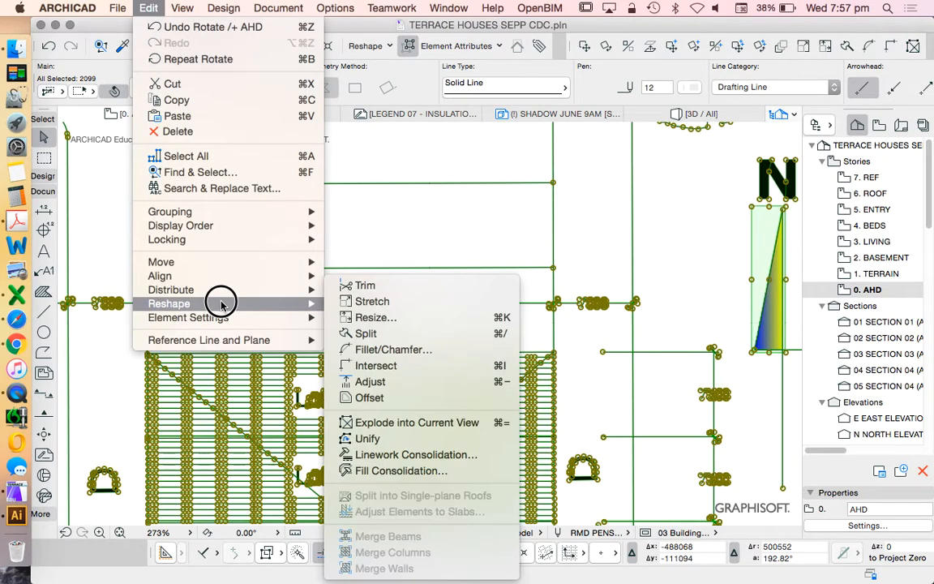
left_click(375, 317)
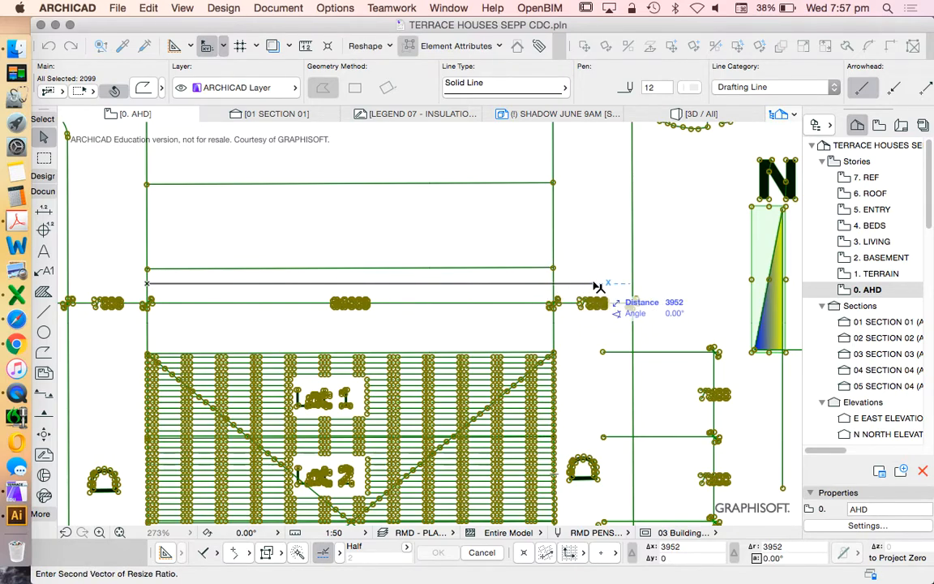
type("6000")
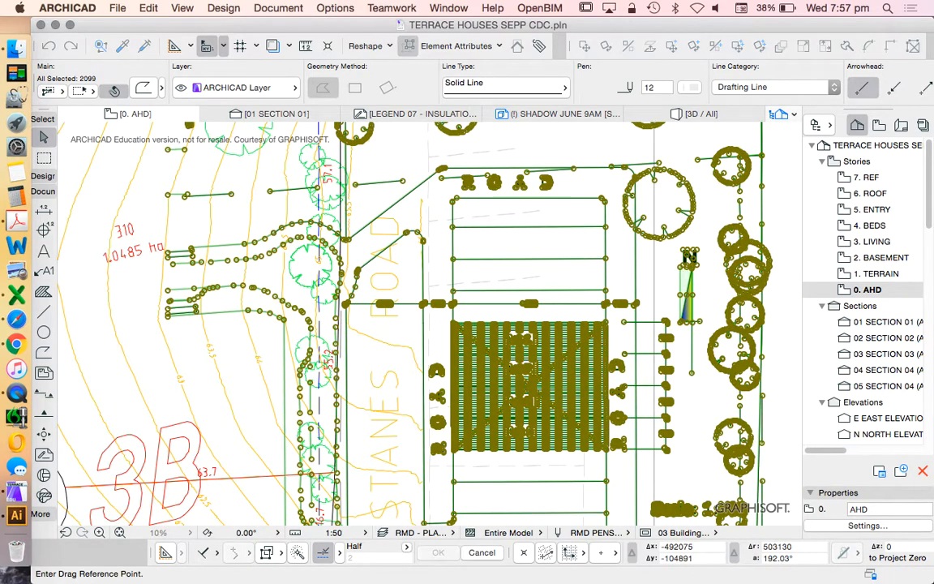
scroll("down", 3)
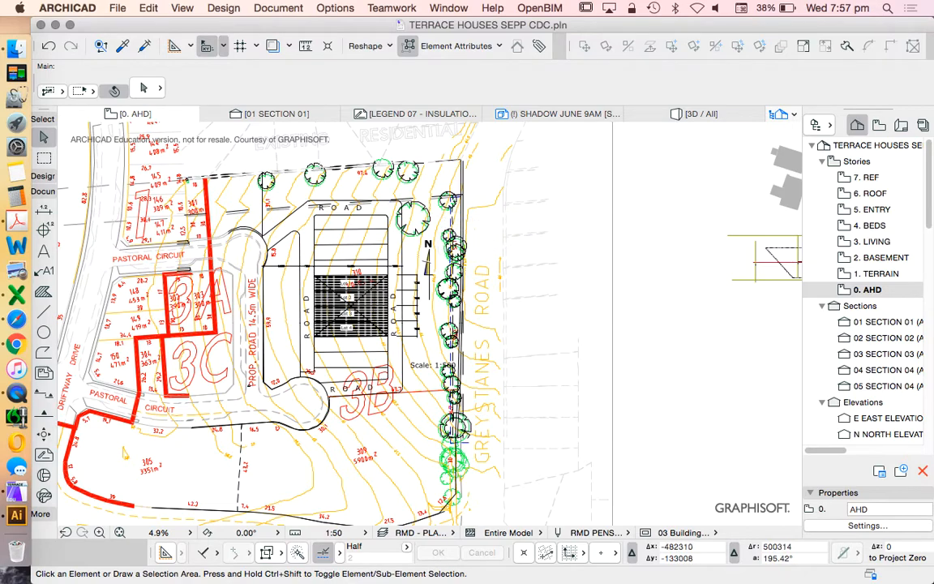
Step: On story 1. TERRAIN, draw a double-dashed rectangular polyline 30000 deep around the lots
left_click(288, 268)
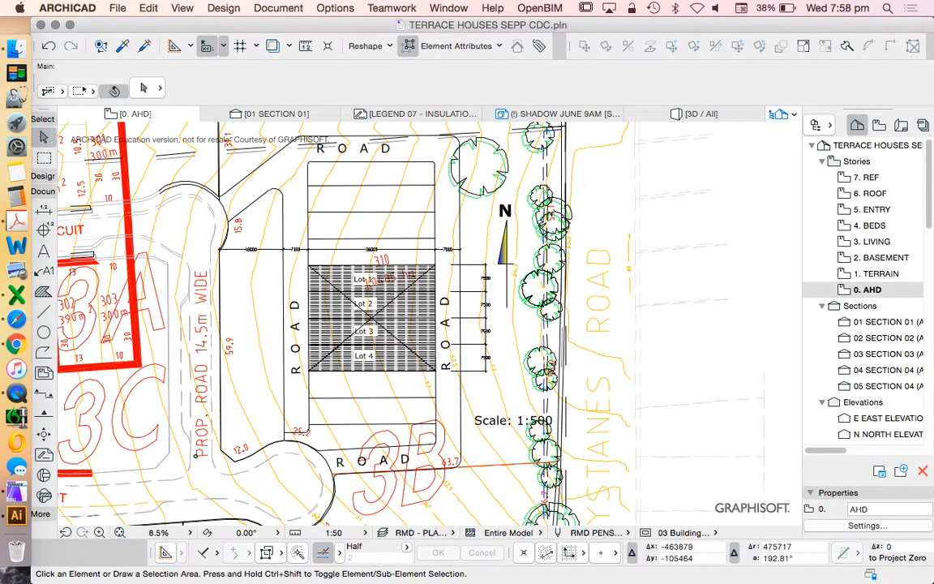
left_click(877, 274)
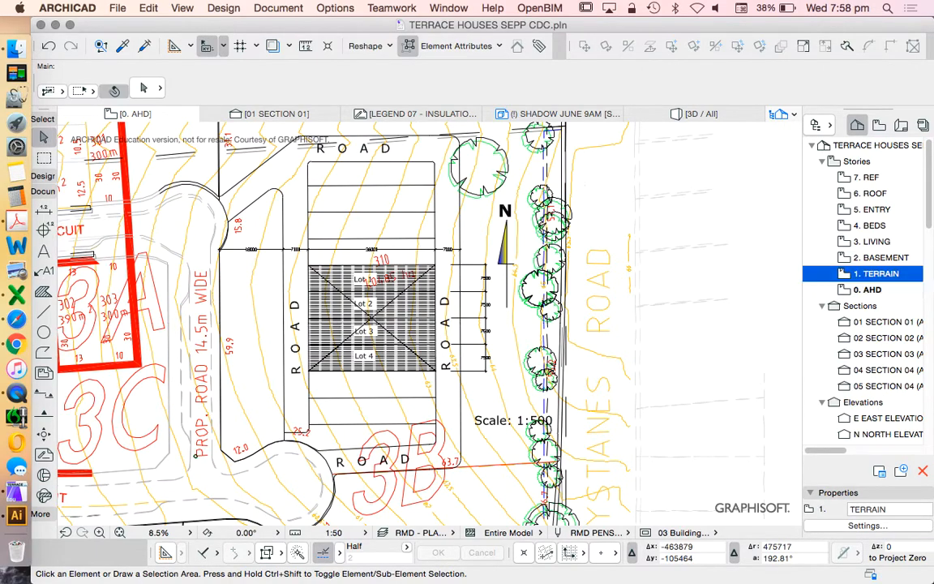
right_click(876, 273)
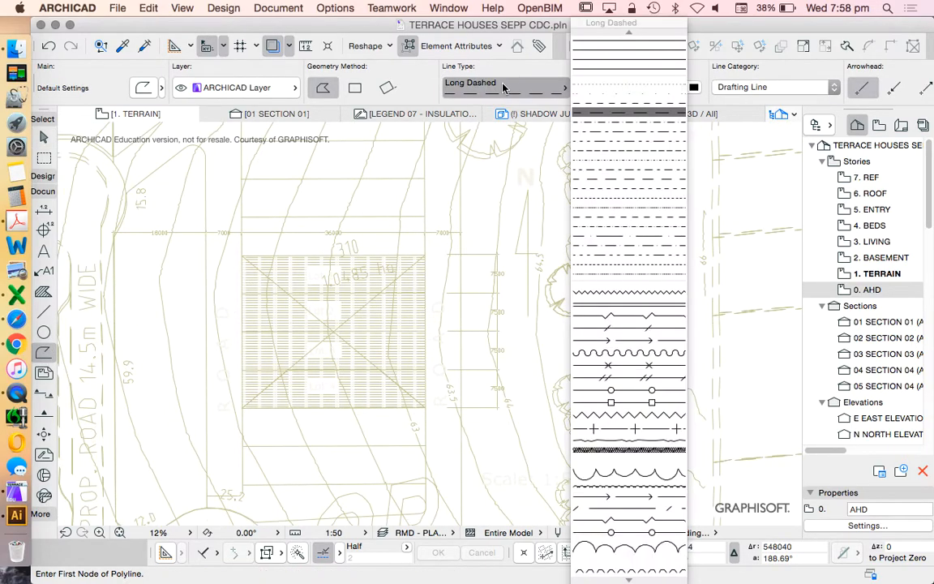
left_click(629, 133)
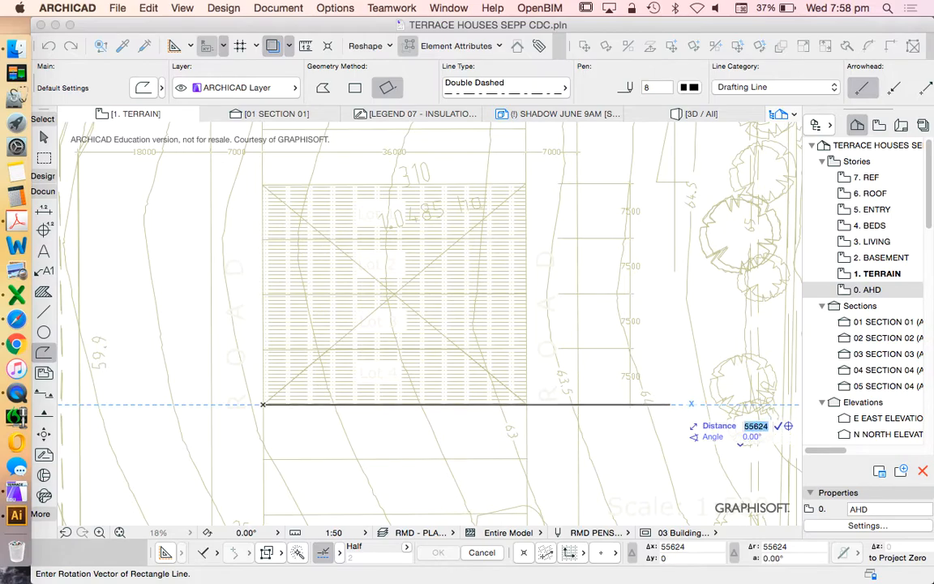
type("30926")
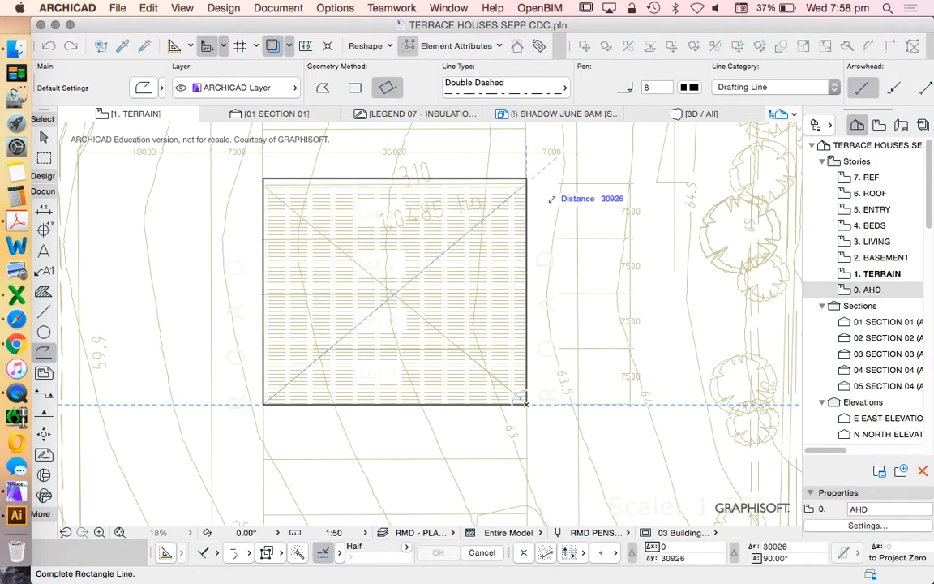
type("30000")
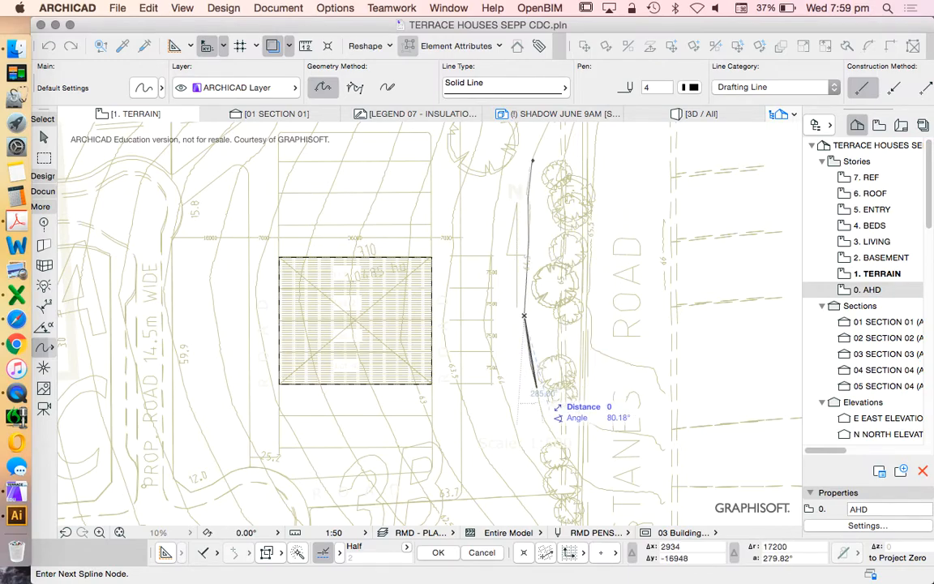
Step: Trace several contour lines across the terrace lots as splines on the TERRAIN story
left_click(551, 438)
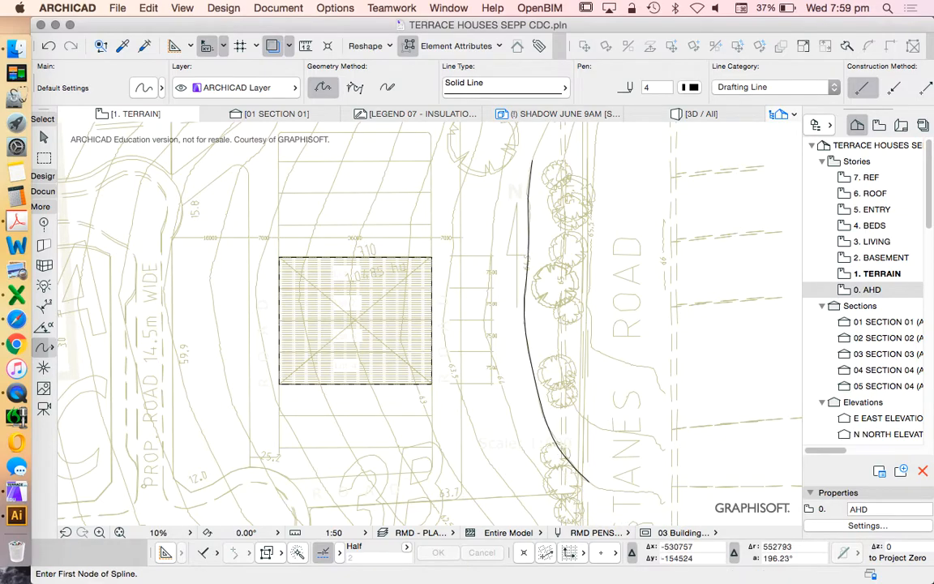
left_click(502, 160)
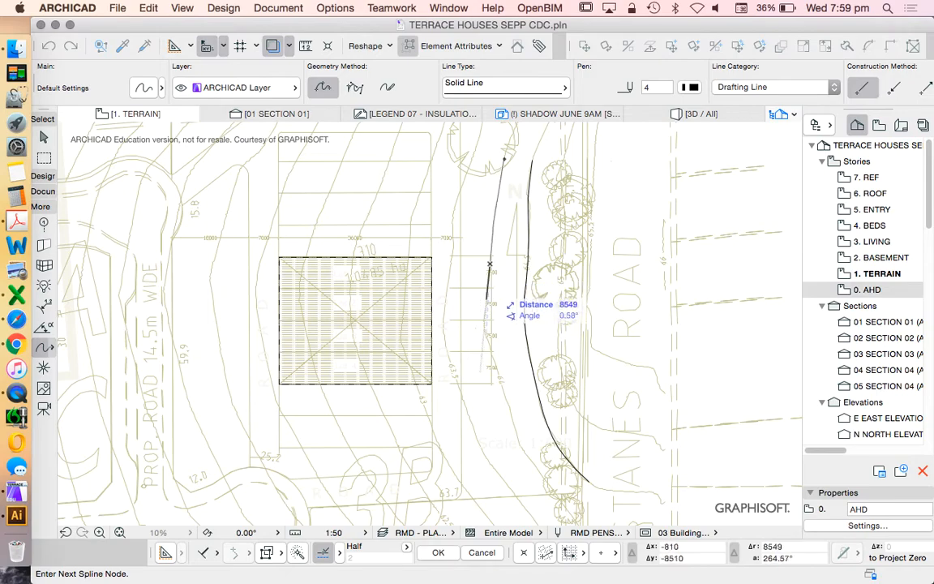
left_click(490, 337)
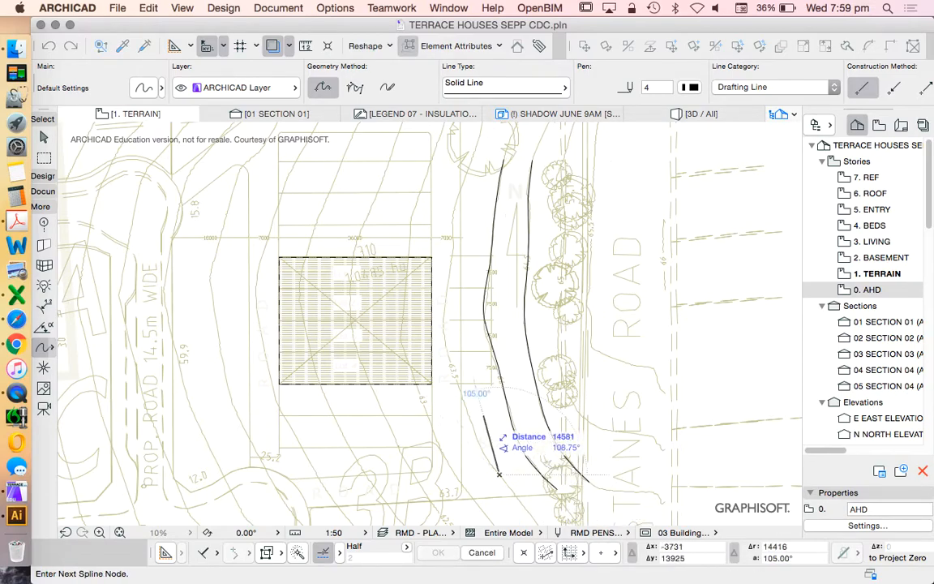
left_click(458, 388)
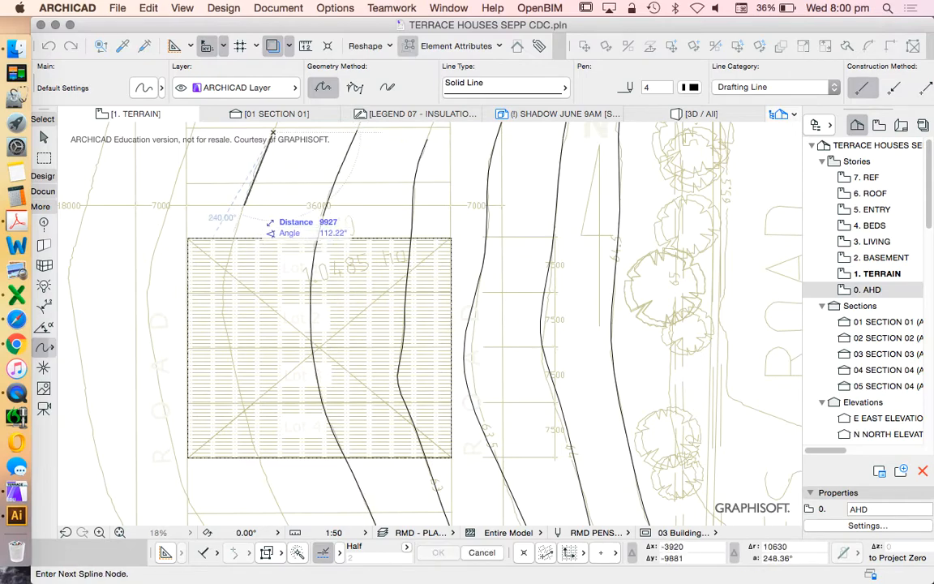
left_click(223, 316)
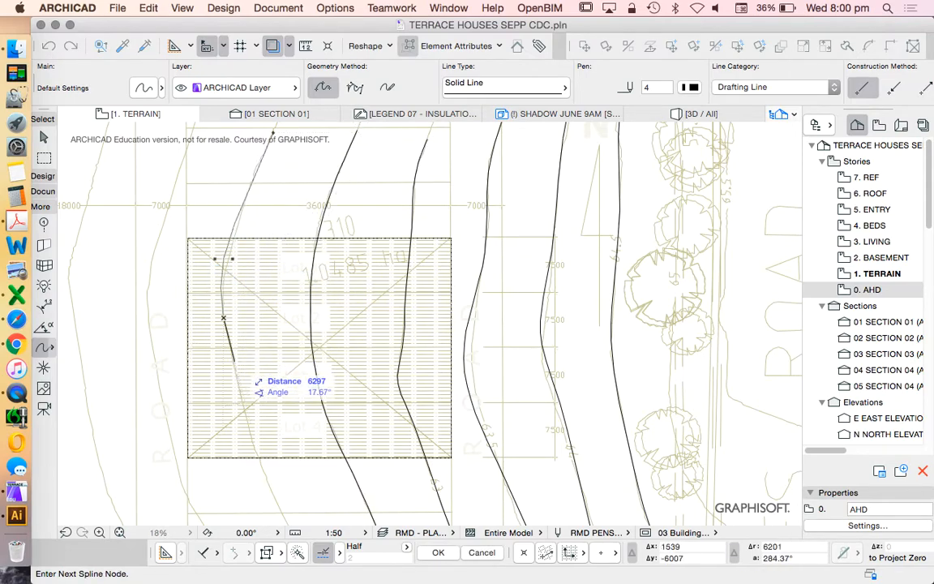
left_click(251, 436)
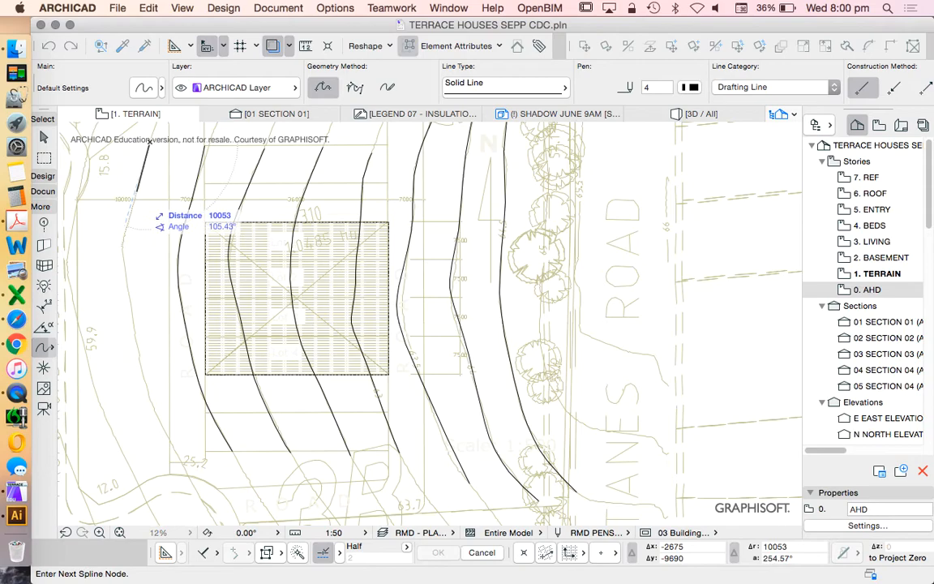
left_click(131, 316)
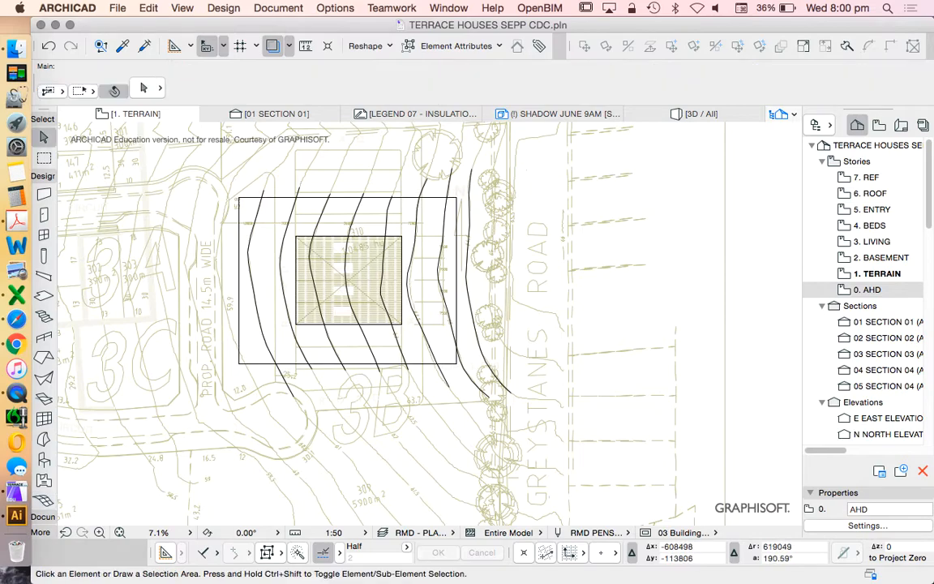
left_click(348, 284)
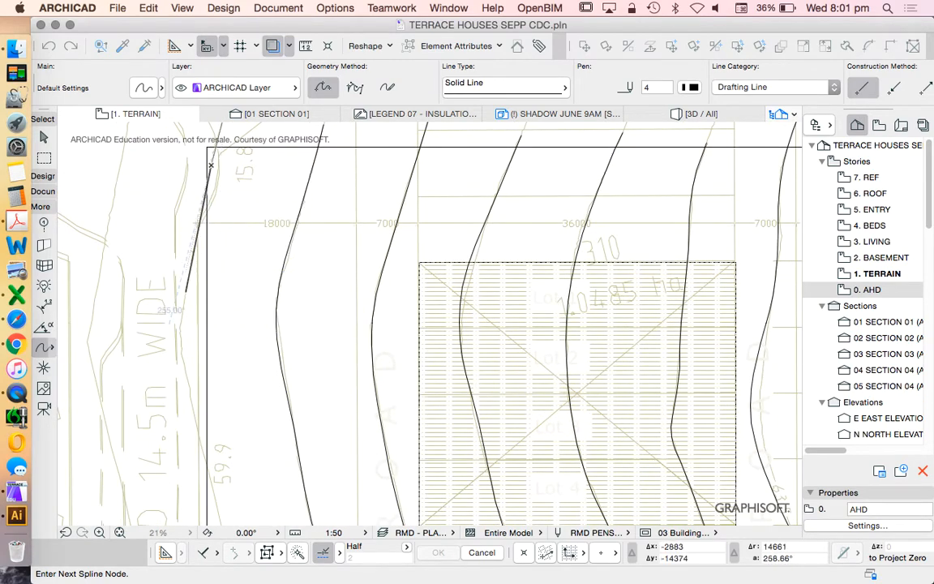
Step: Place the final node of the contour spline and return to story 0. AHD
left_click(185, 381)
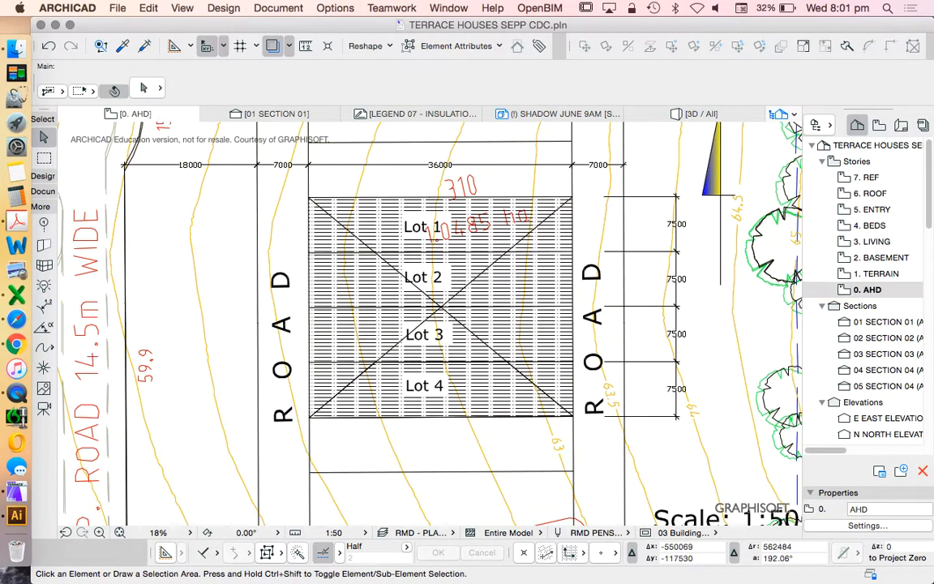
Step: View the 7. REF story site layout, then go back to 0. AHD near Greystanes Road
scroll("down", 3)
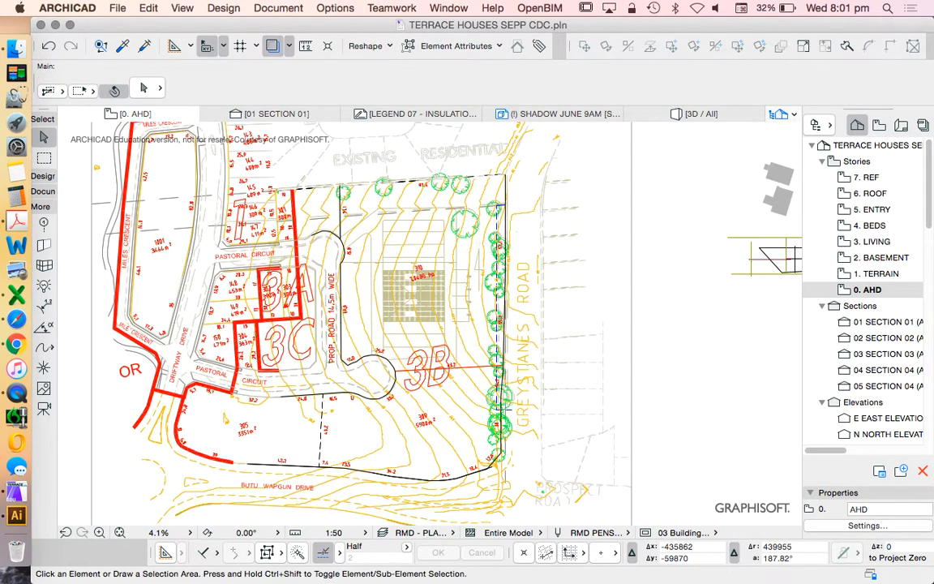
left_click(869, 177)
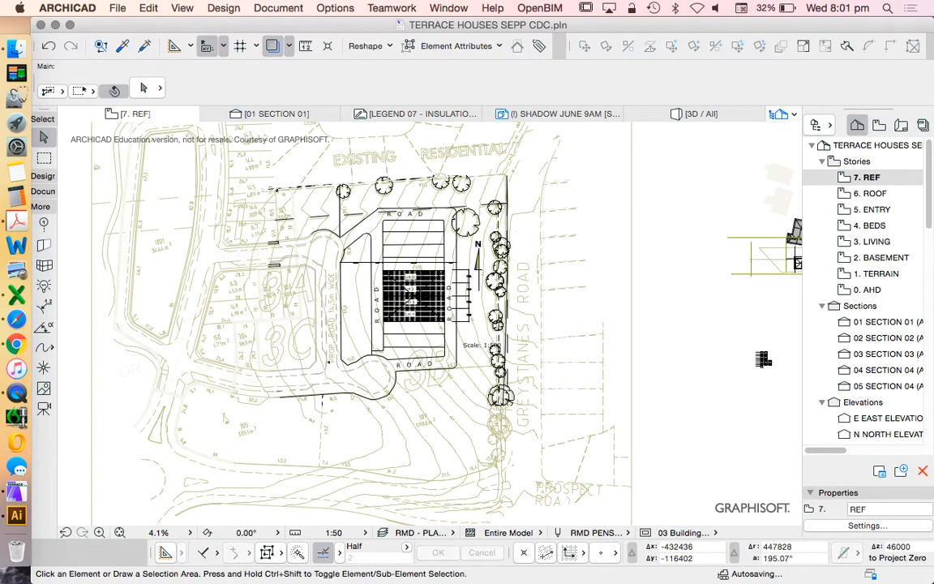
left_click(869, 290)
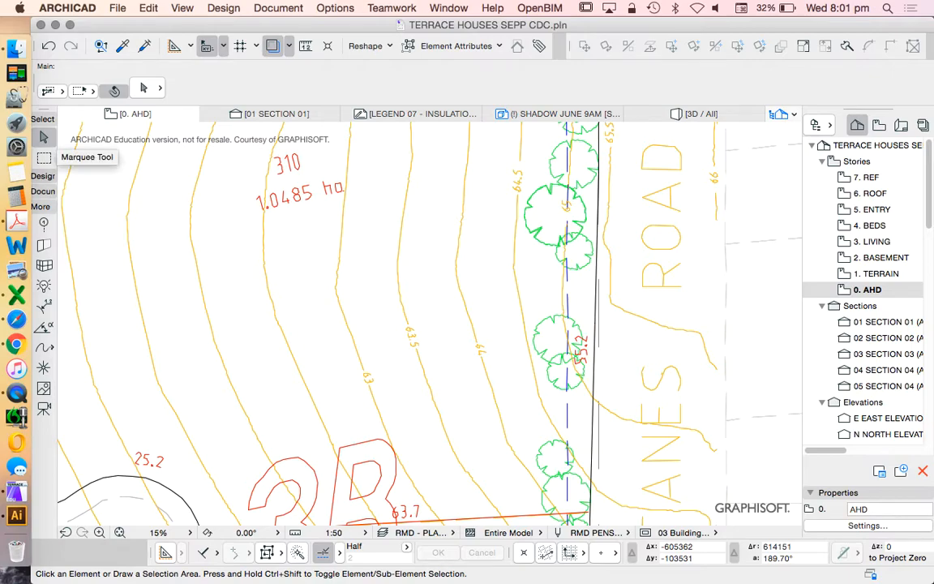
Step: Set the TERRAIN plan scale to 1:200 and the contour label size to 1000 mm
left_click(878, 274)
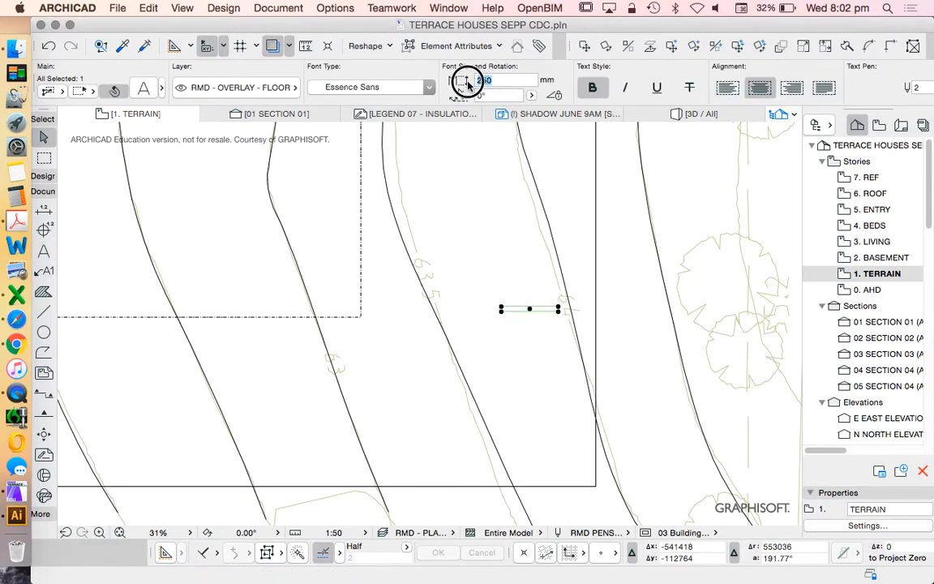
left_click(332, 533)
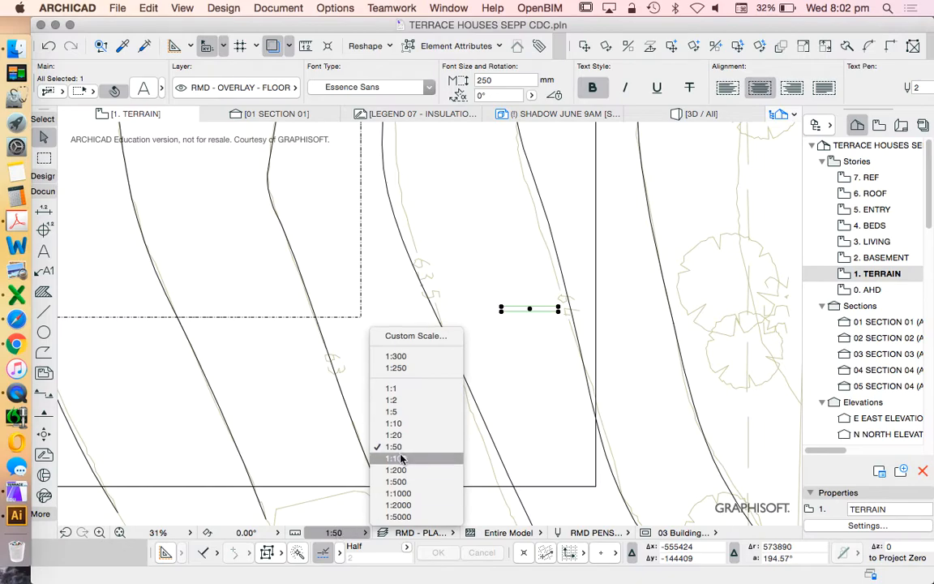
left_click(396, 471)
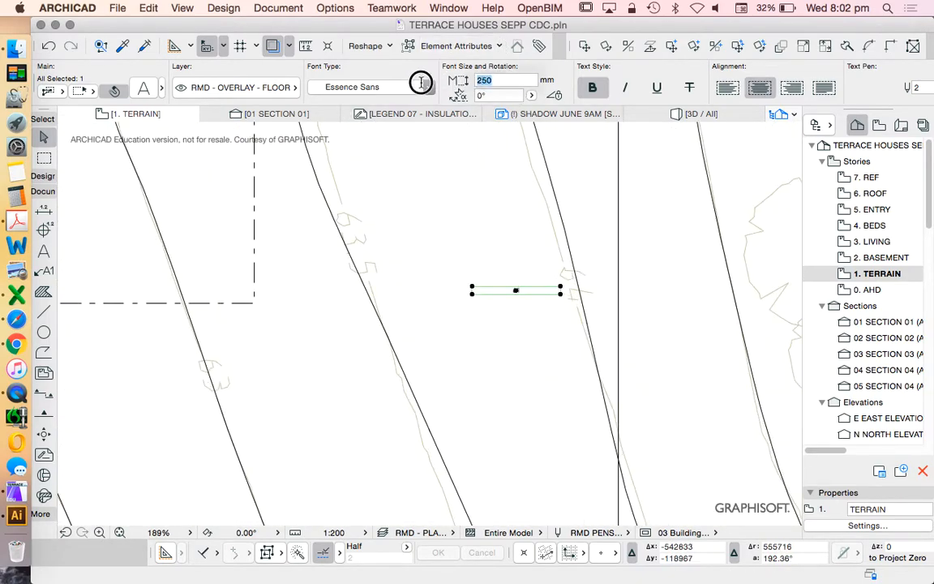
type("1000")
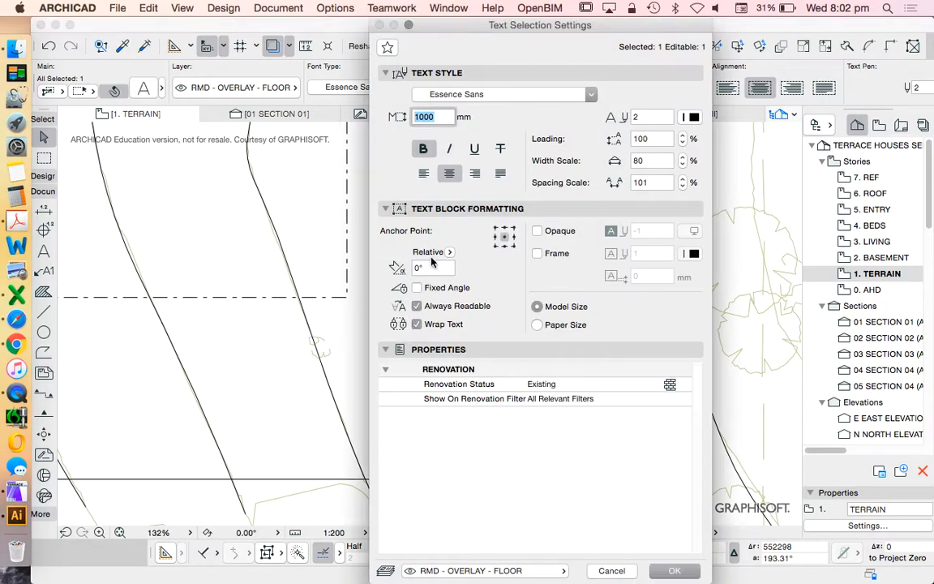
Step: Turn on an opaque background for the 1000 mm '64' contour label
left_click(673, 570)
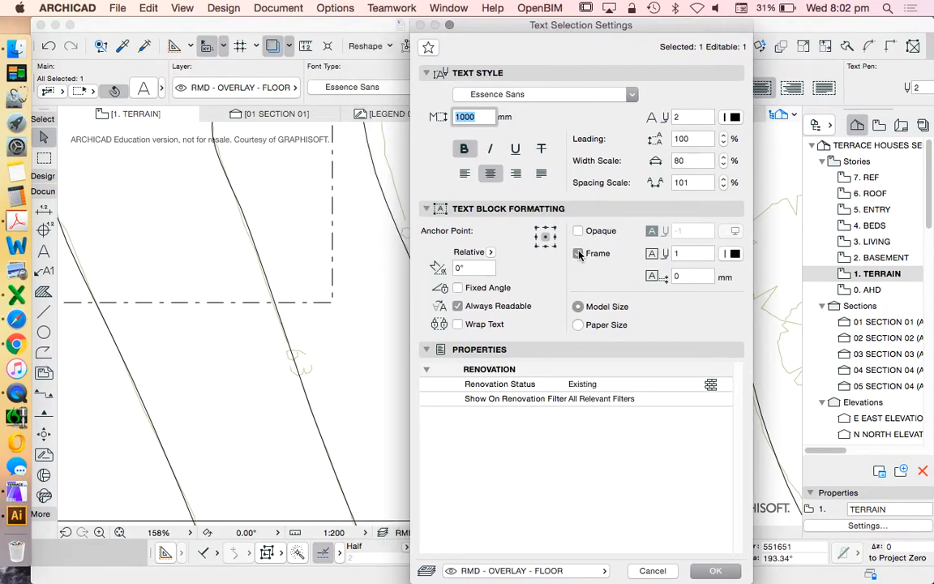
left_click(577, 231)
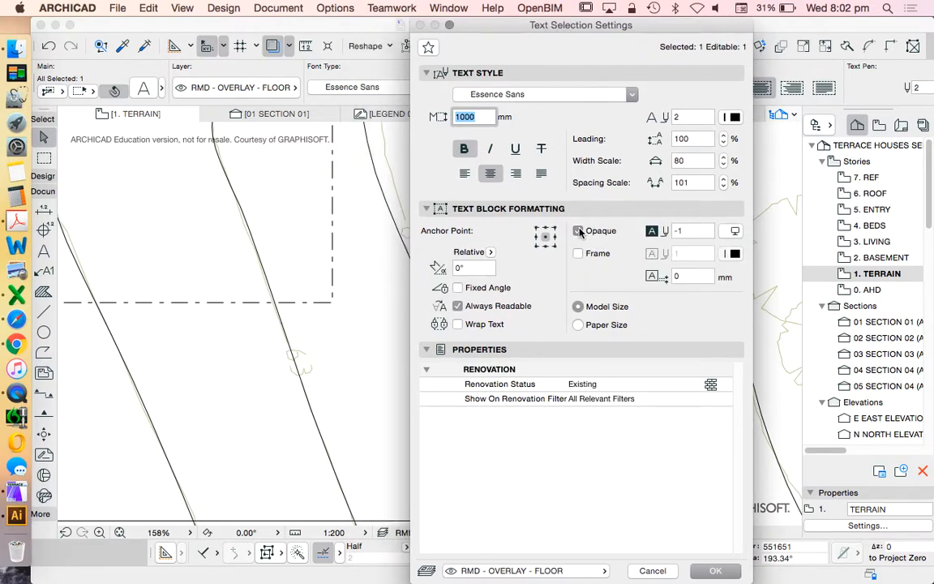
left_click(734, 230)
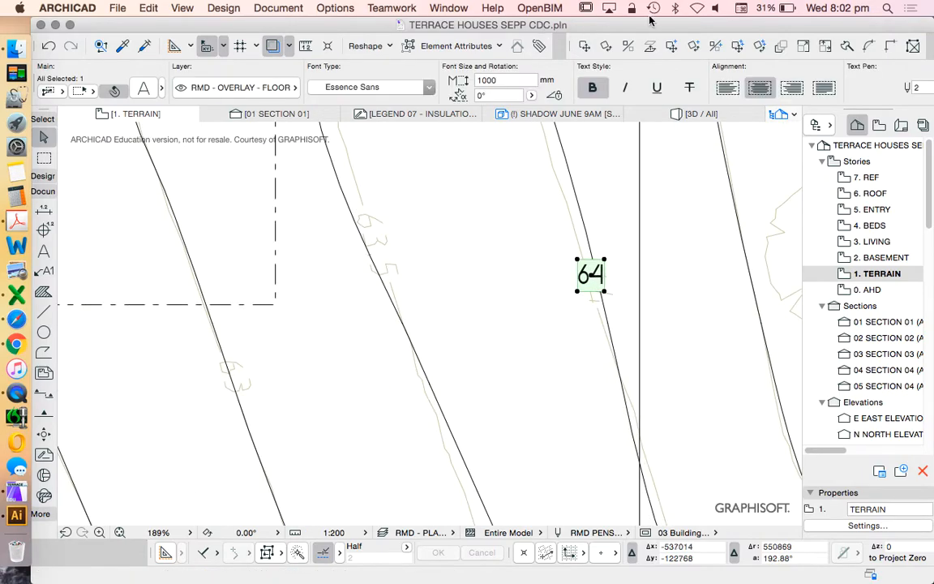
mouse_move(468, 303)
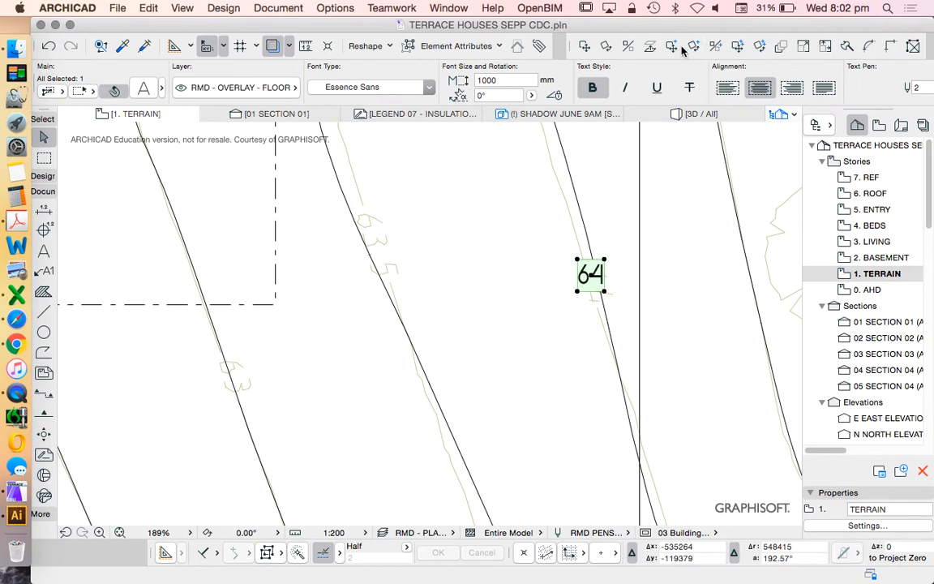
mouse_move(671, 45)
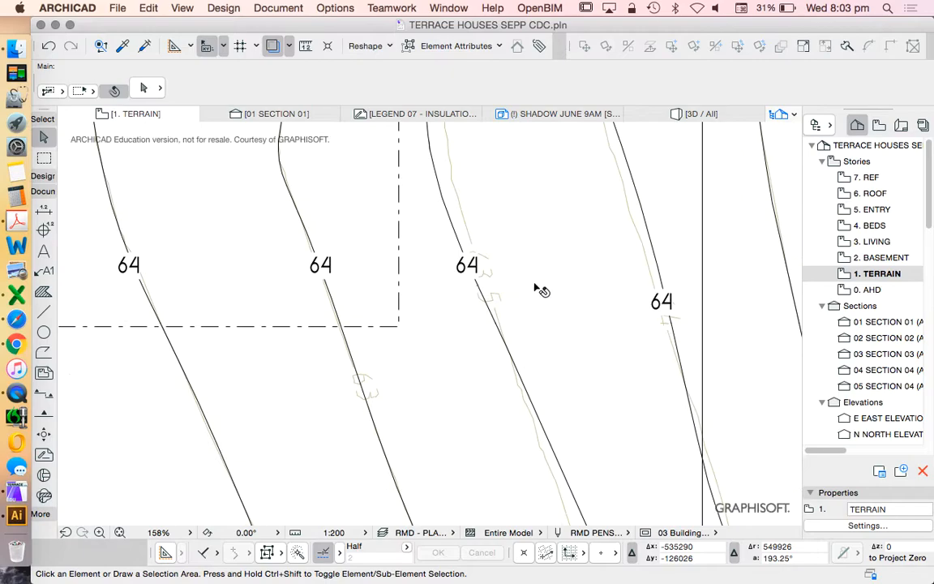
Step: Retype the copied contour labels as 63.5, 63, 62.5, 62 and 61.5
scroll("down", 3)
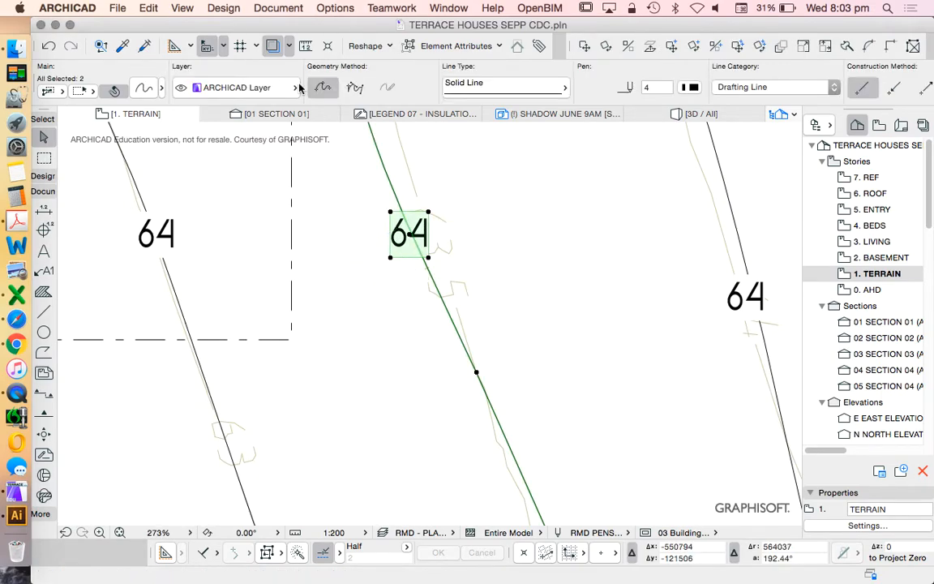
double_click(409, 234)
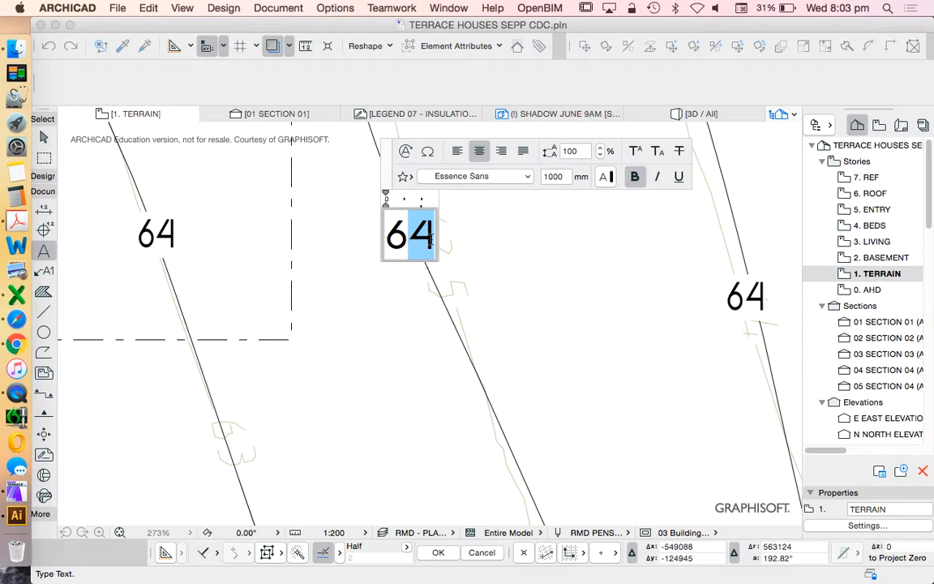
left_click(355, 242)
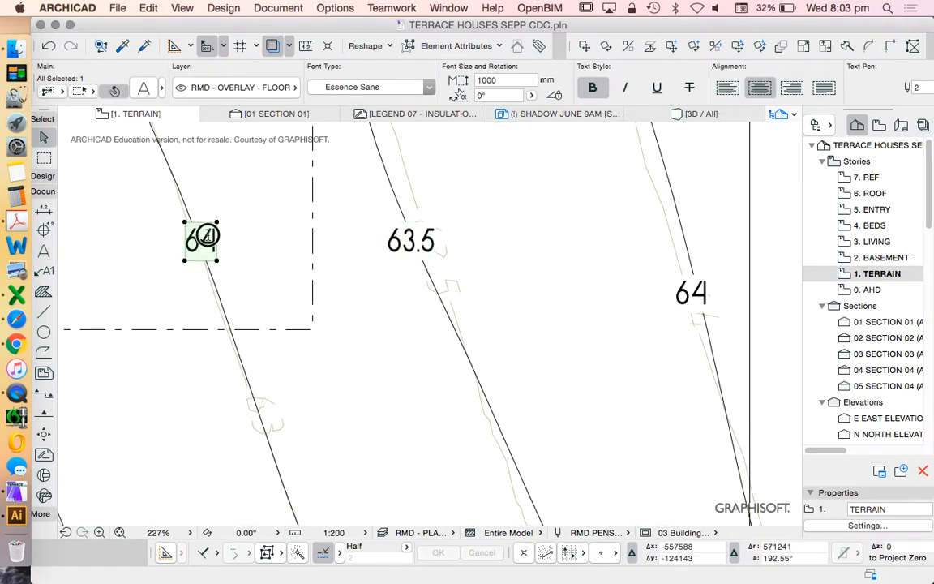
double_click(201, 241)
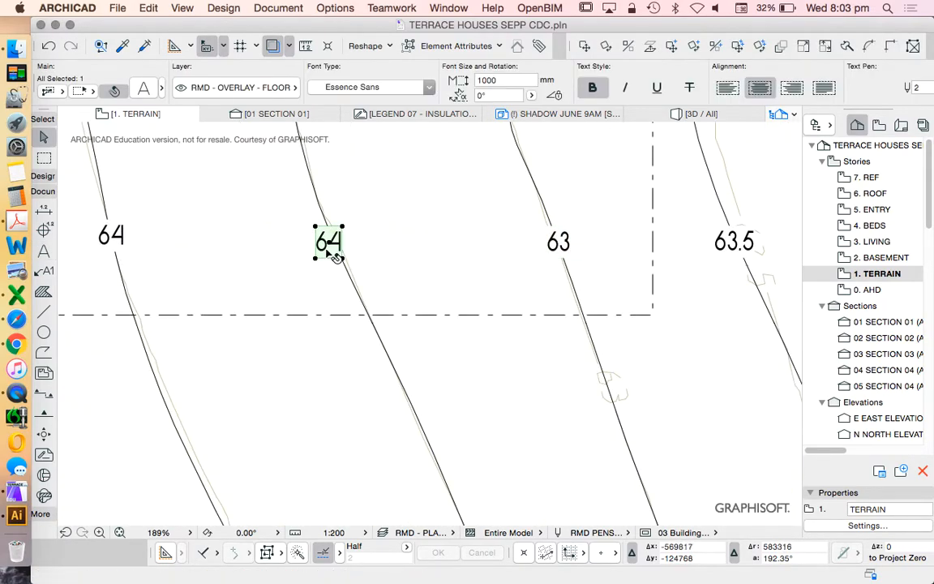
double_click(328, 242)
type("62.5")
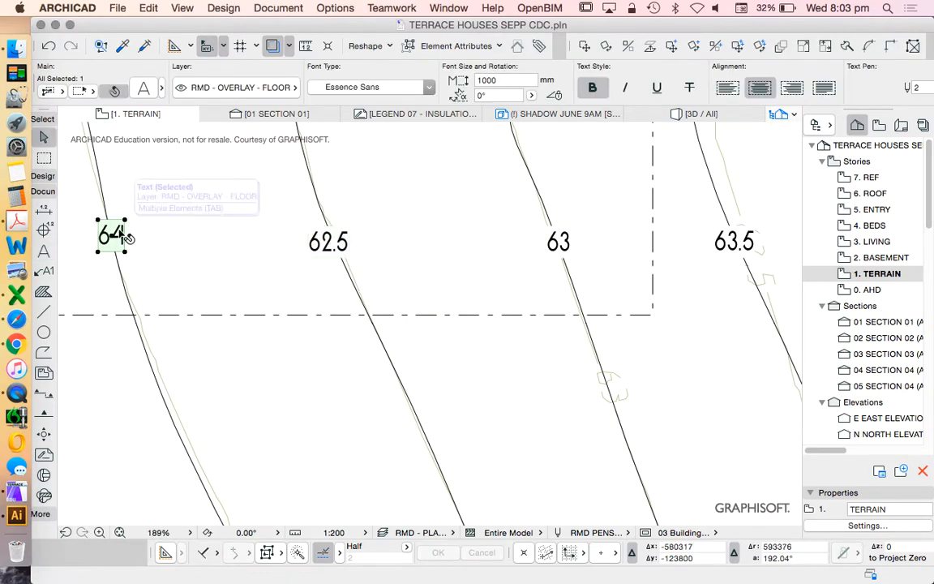
double_click(111, 235)
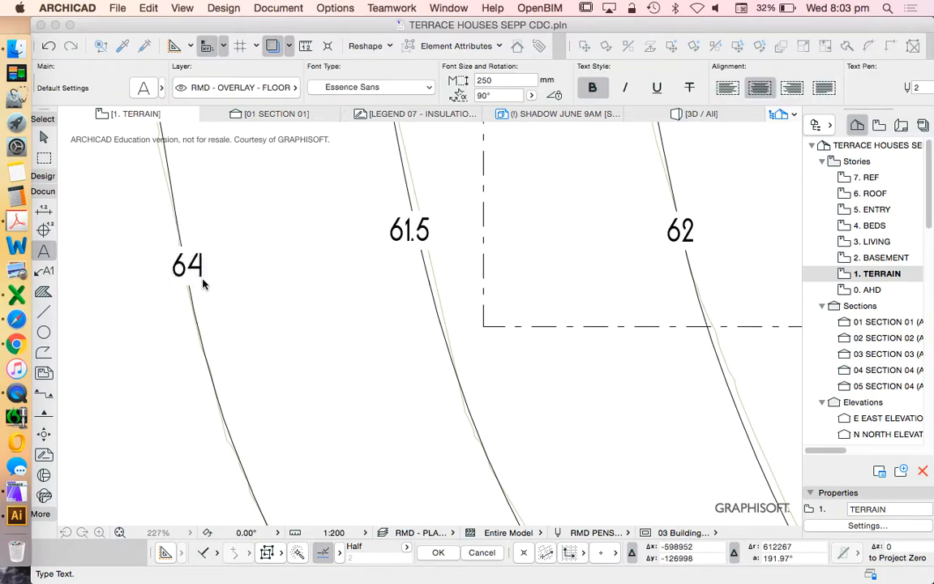
double_click(186, 265)
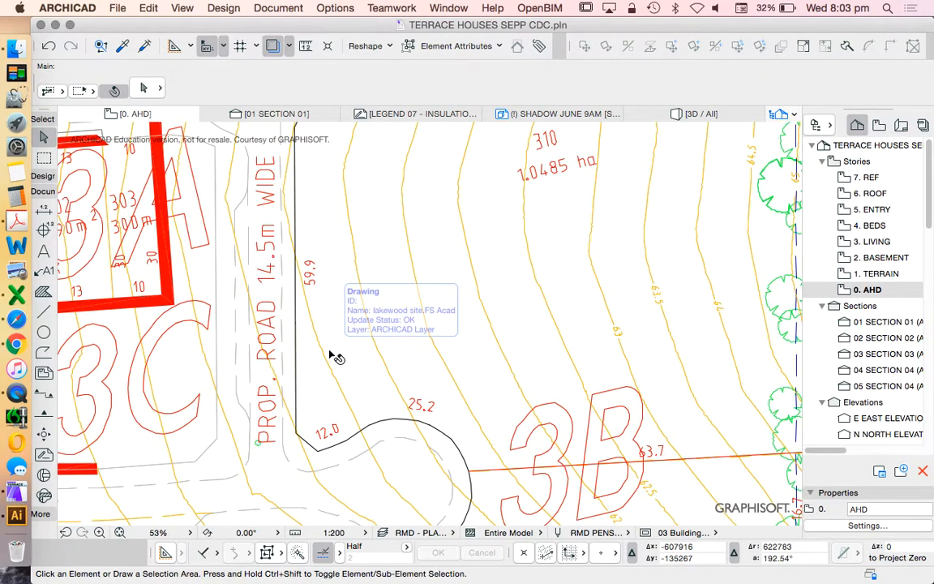
Step: Scroll the TERRAIN plan to bring the 60.5–64 labelled contour block into view
scroll("down", 3)
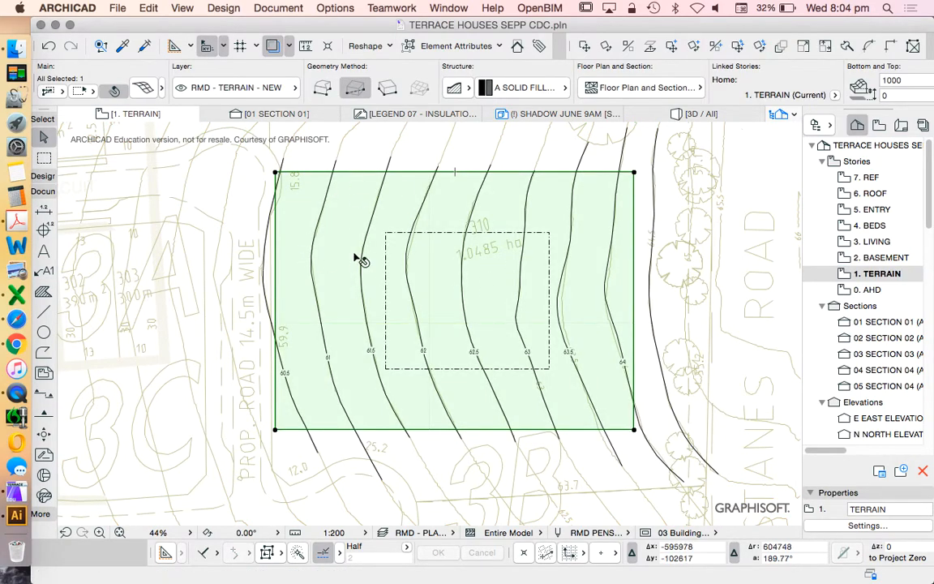
mouse_move(290, 279)
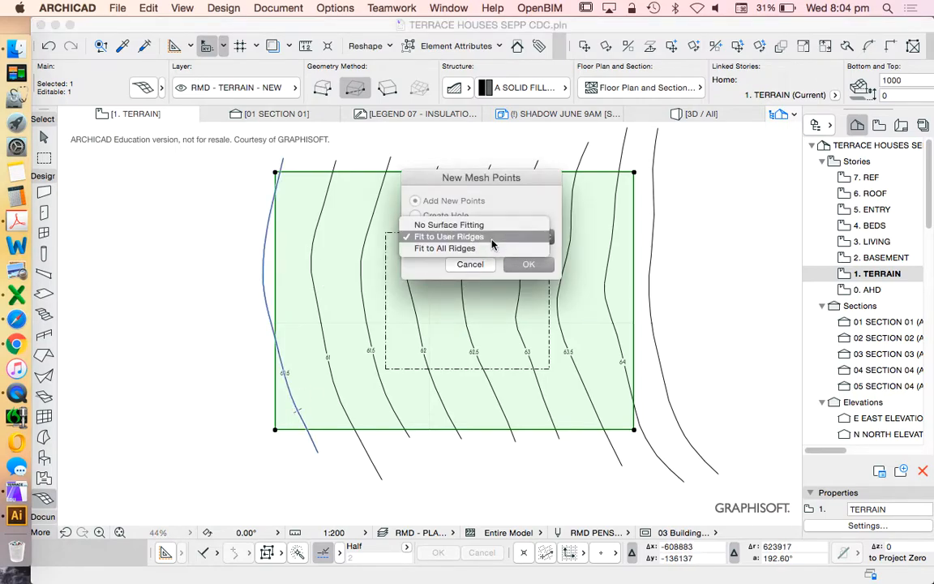
Step: Add each contour to the terrain mesh as points fitted to user ridges
left_click(476, 236)
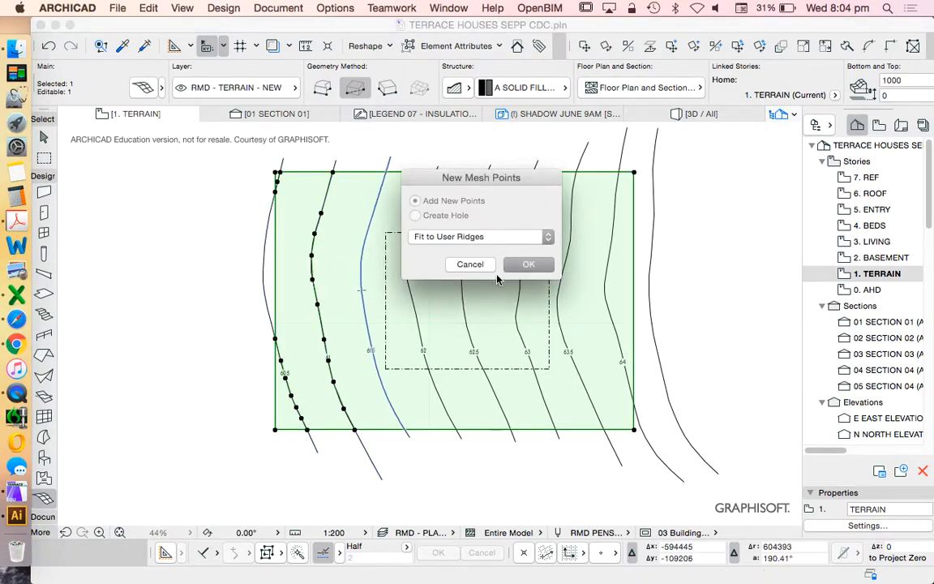
left_click(527, 264)
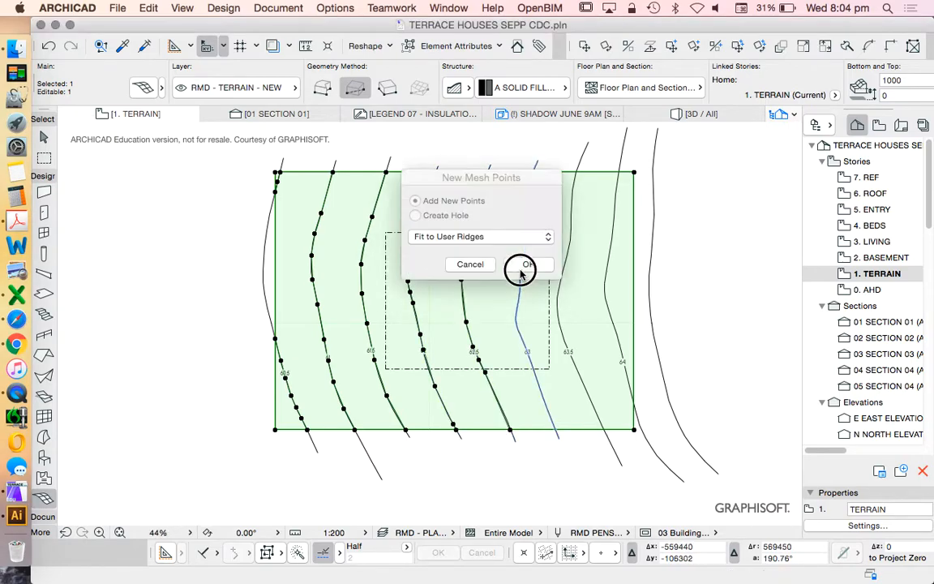
left_click(522, 265)
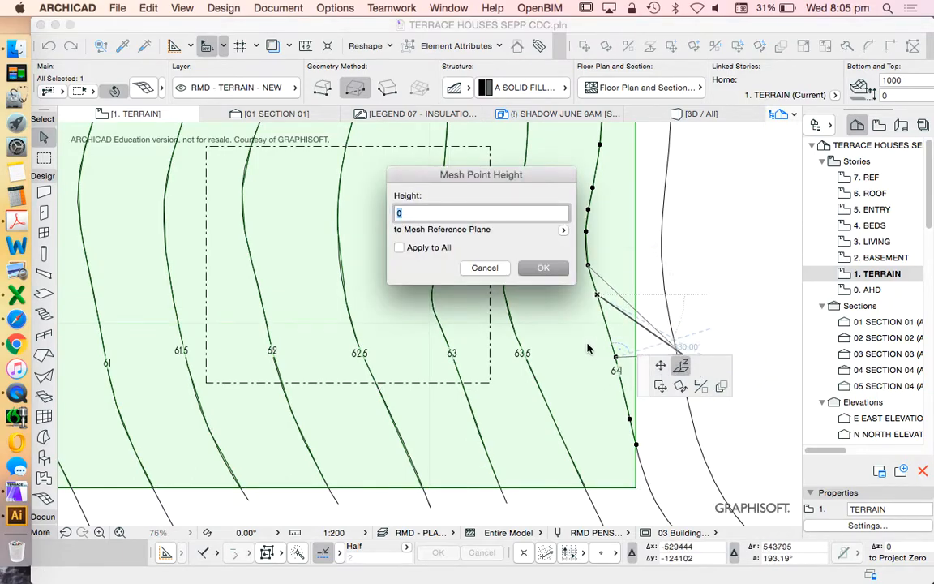
Step: Raise all of the 64 contour's mesh points to a height of 64000
left_click_drag(481, 175, 688, 150)
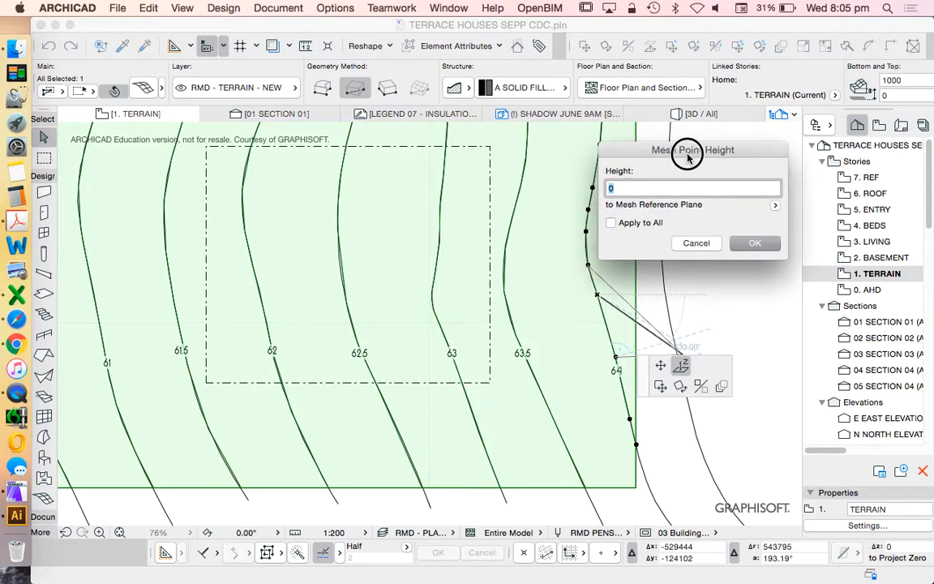
left_click_drag(687, 149, 746, 151)
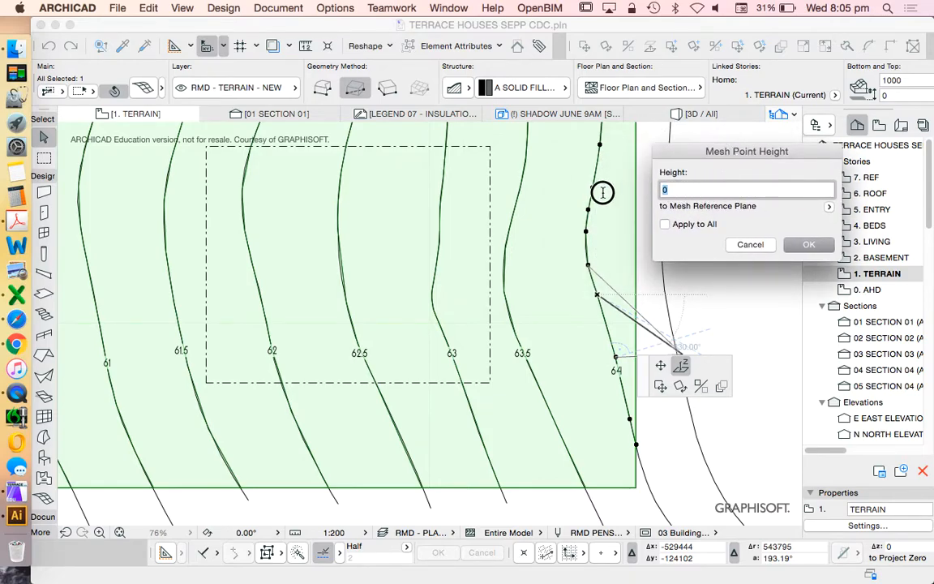
type("64000")
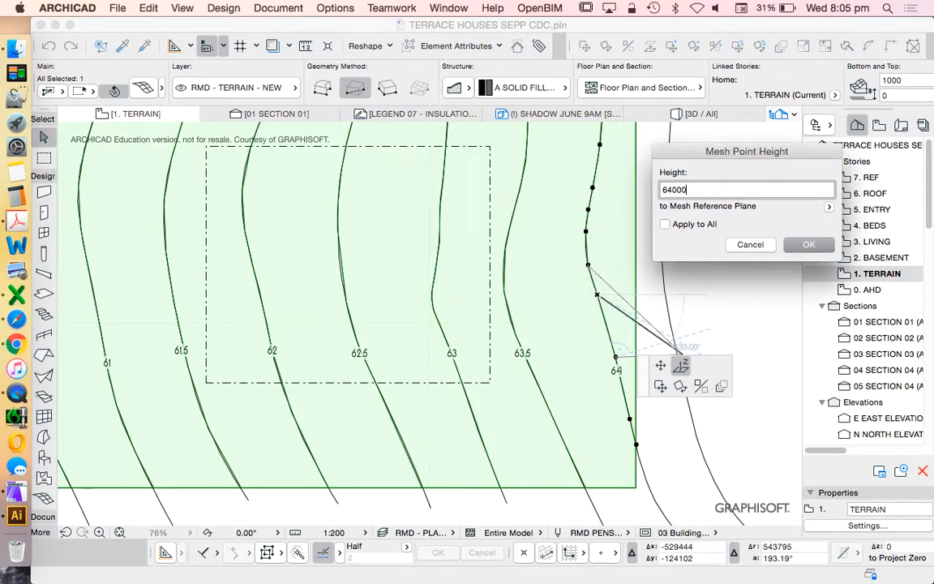
left_click(664, 224)
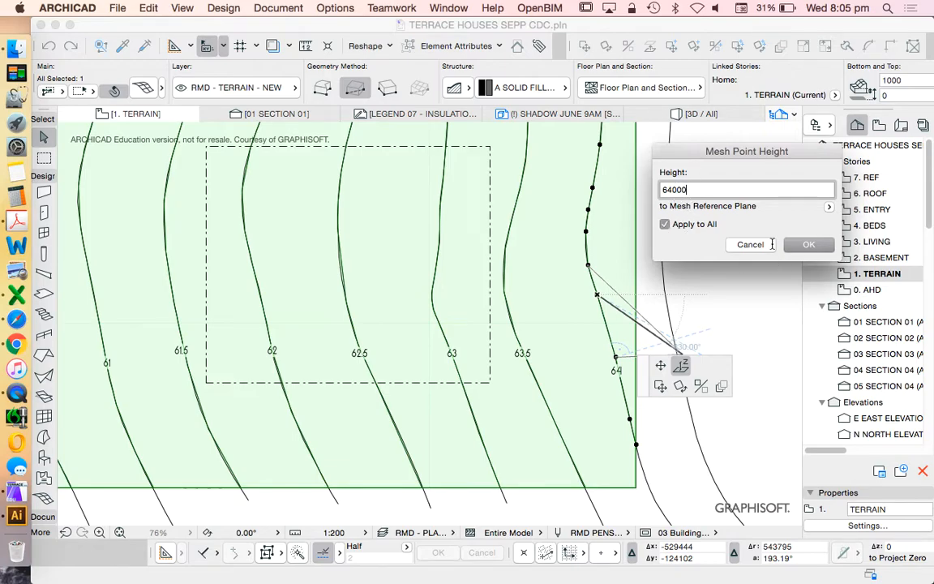
left_click(808, 244)
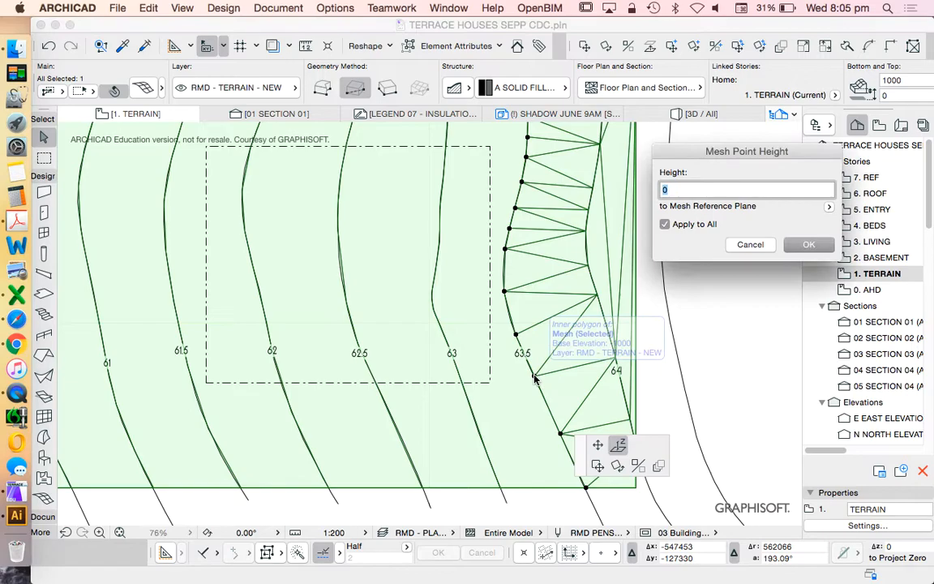
mouse_move(746, 314)
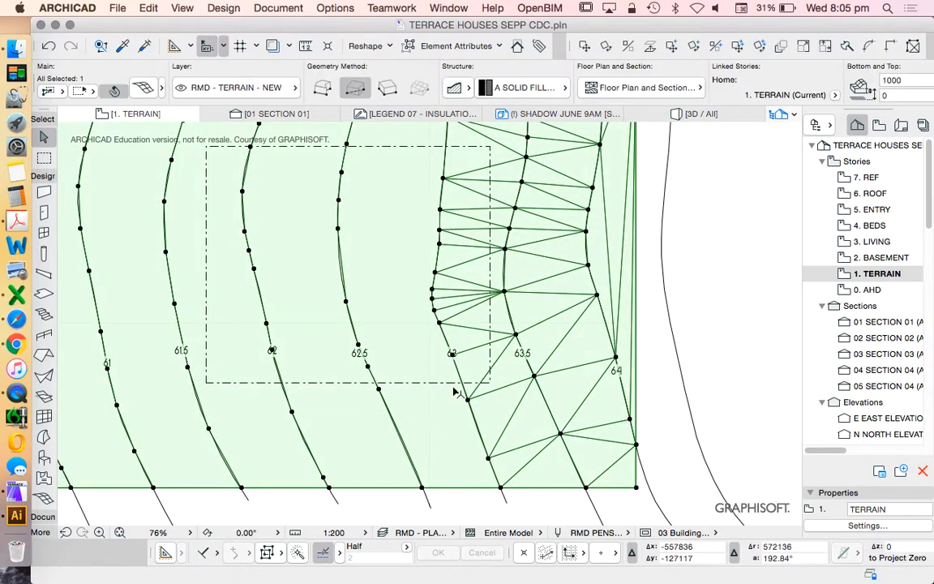
Step: Confirm mesh point heights for the 63 and 62.5 contours and left-edge points
left_click(468, 403)
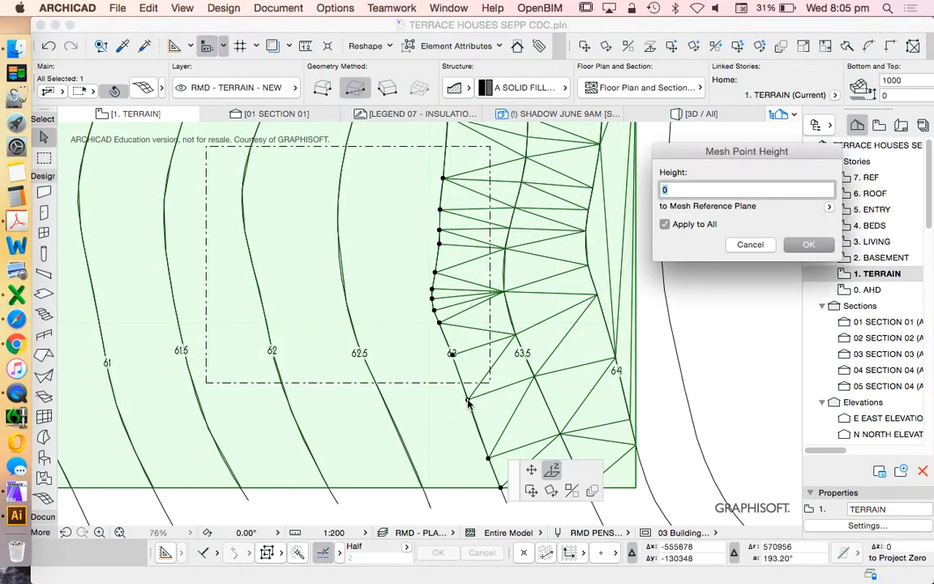
left_click(808, 244)
type("6250")
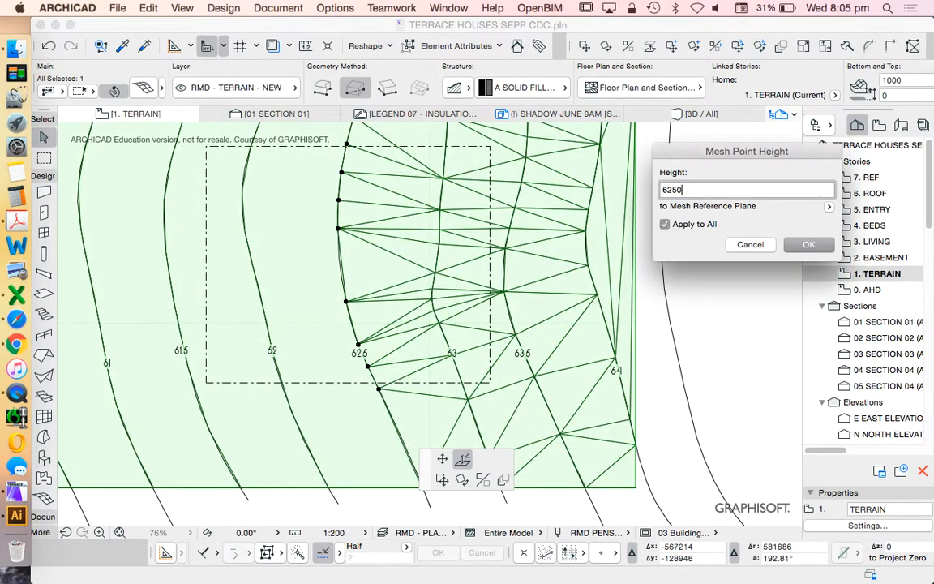
left_click(809, 244)
type("6")
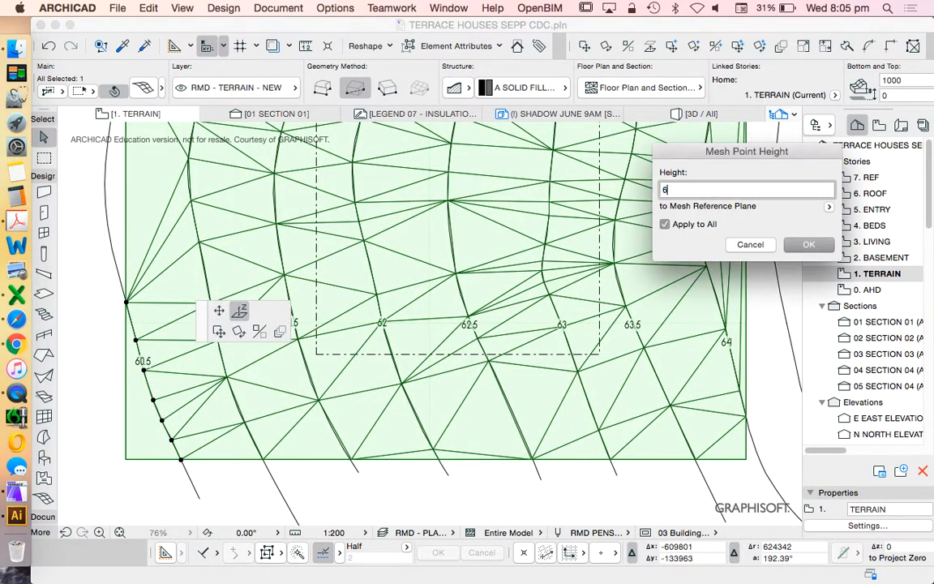
left_click(809, 244)
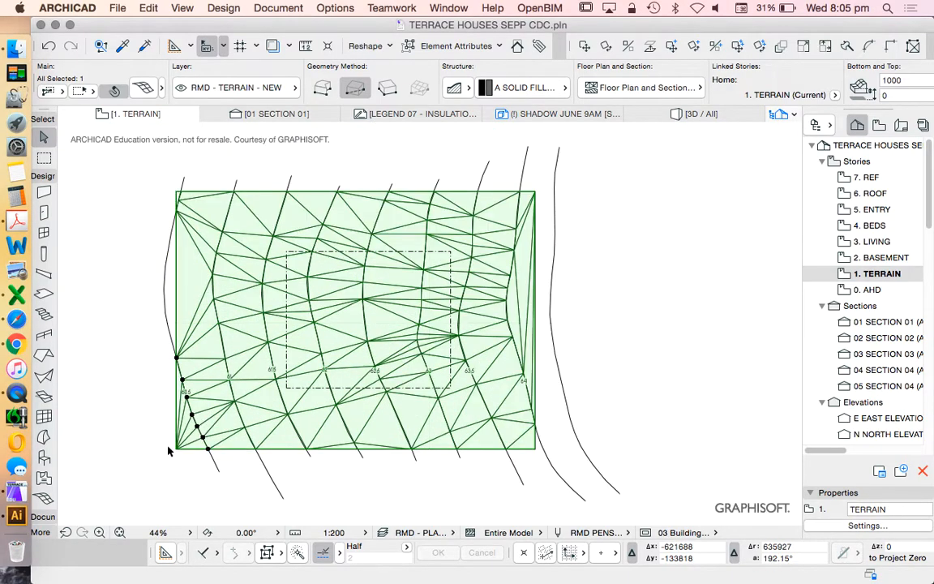
Step: Set the top-left corner mesh point's height to 60500
right_click(170, 450)
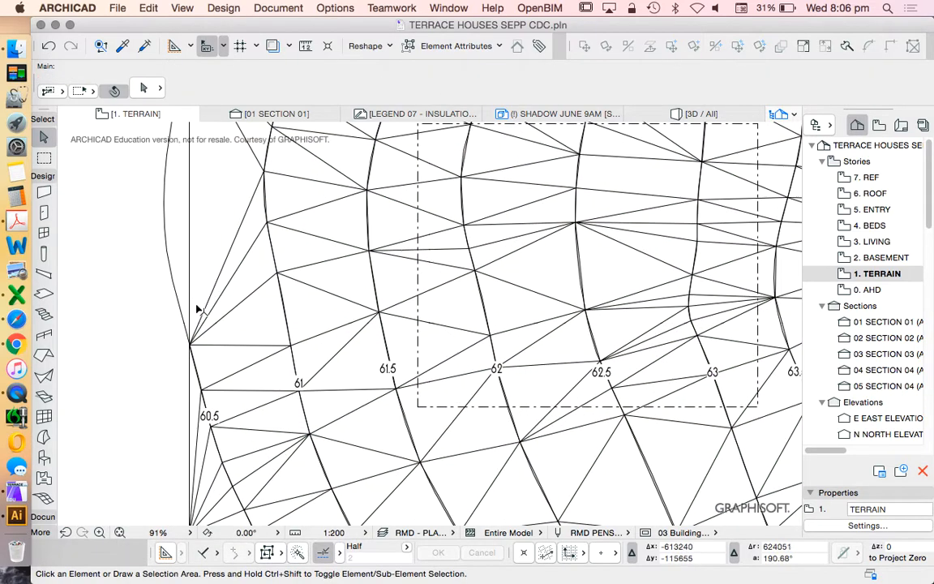
left_click(209, 156)
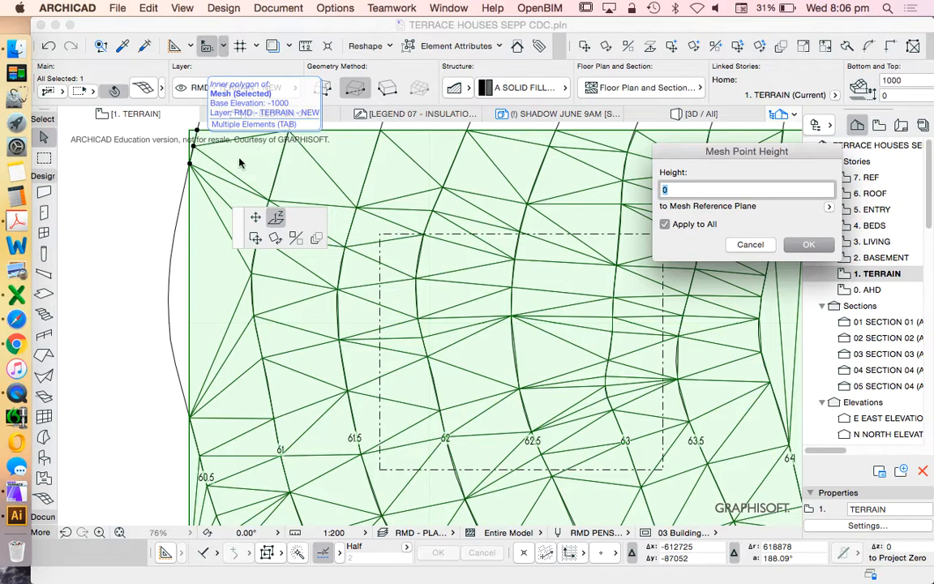
type("60500")
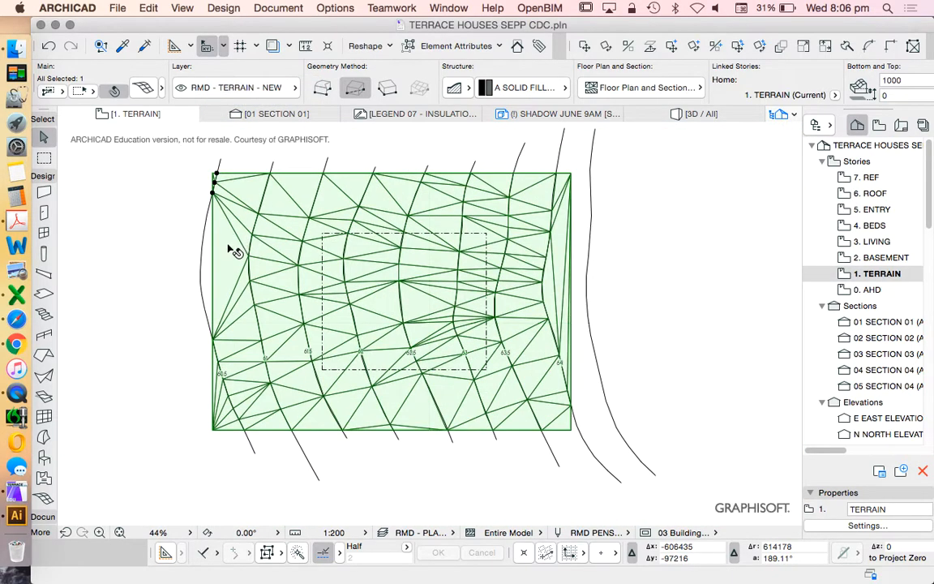
Step: Show the selected terrain mesh alone in 3D and orbit to its top surface
right_click(235, 252)
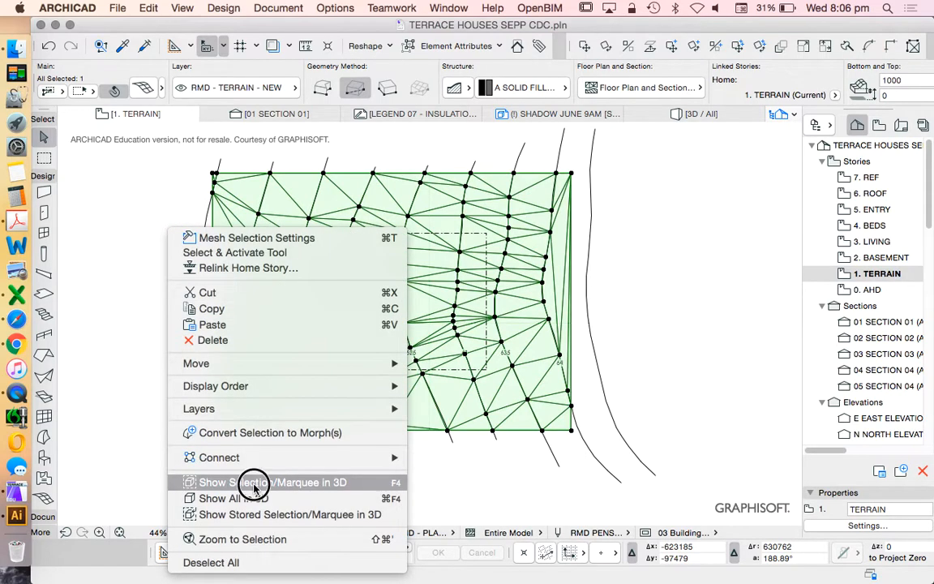
left_click(271, 481)
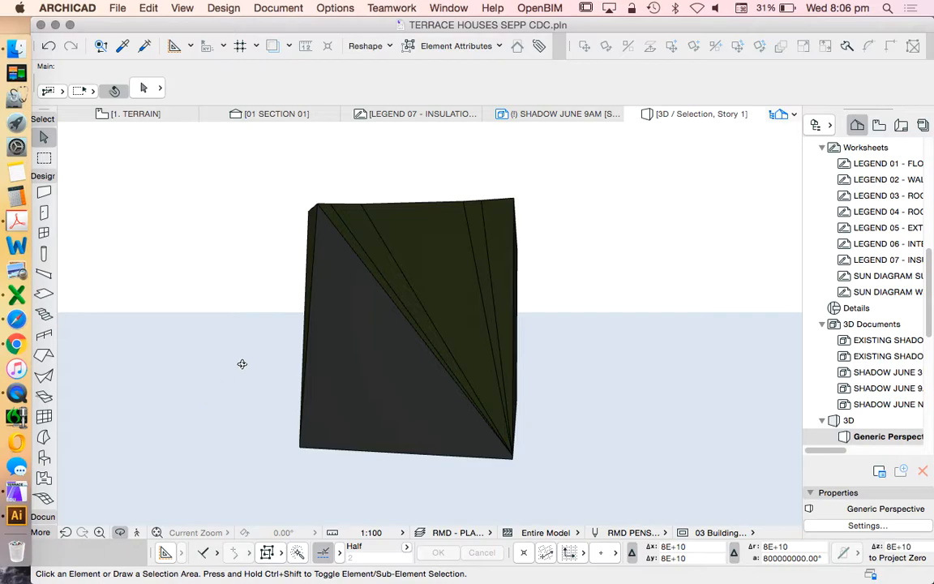
left_click_drag(242, 364, 456, 417)
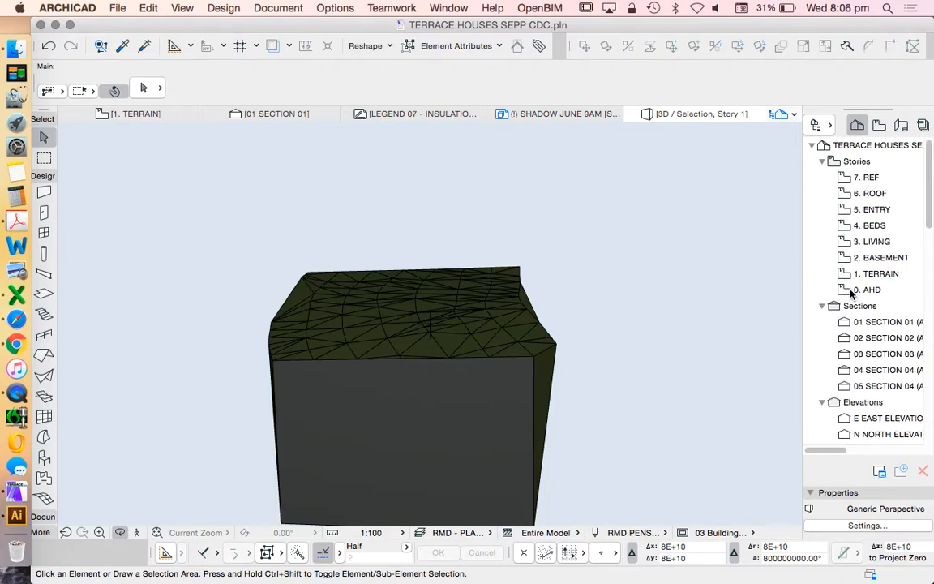
mouse_move(850, 276)
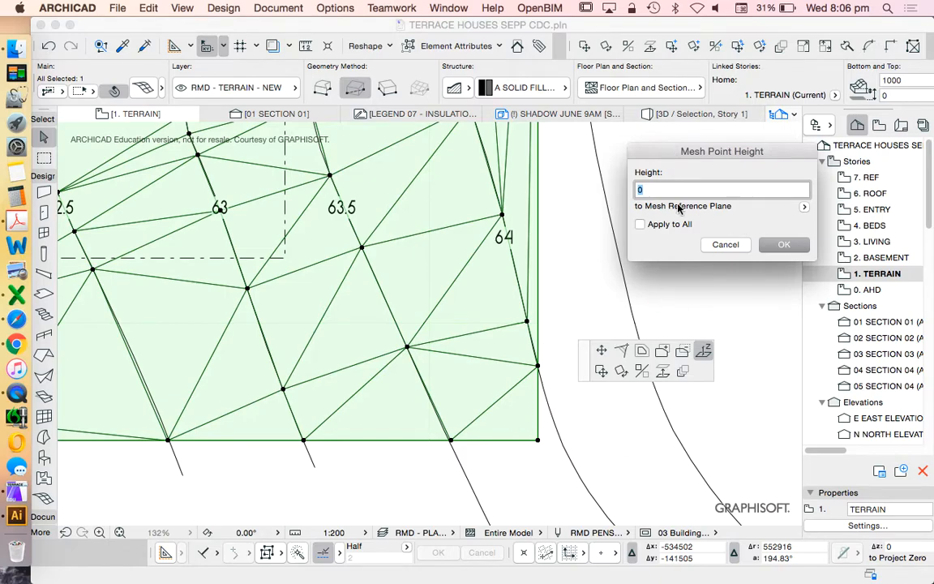
Step: Raise the top-right corner mesh point to a height of 64200
type("6")
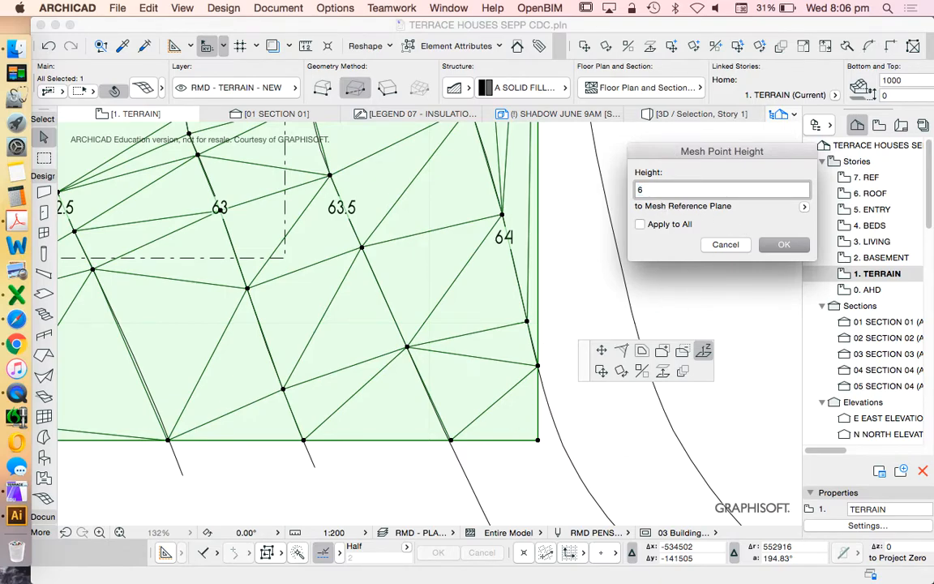
type("38")
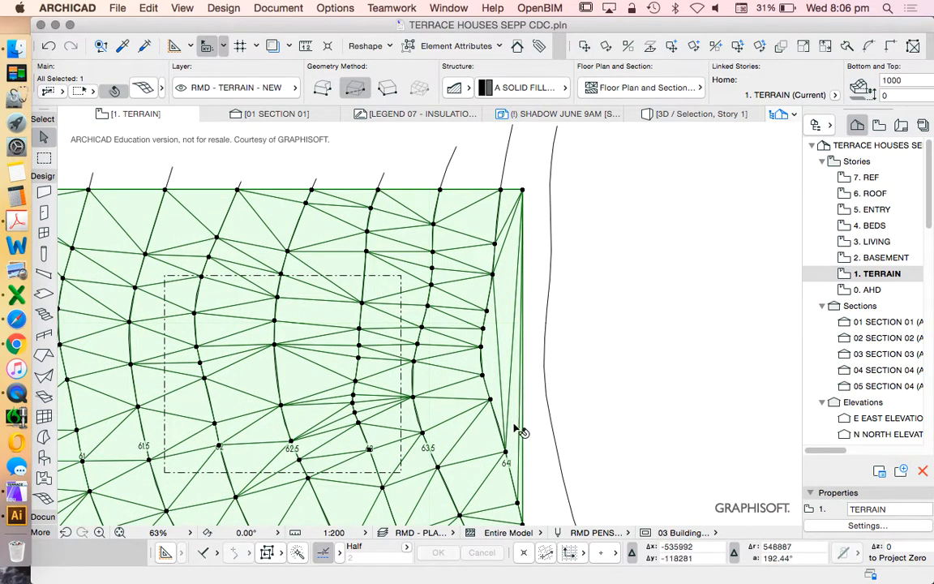
left_click(523, 193)
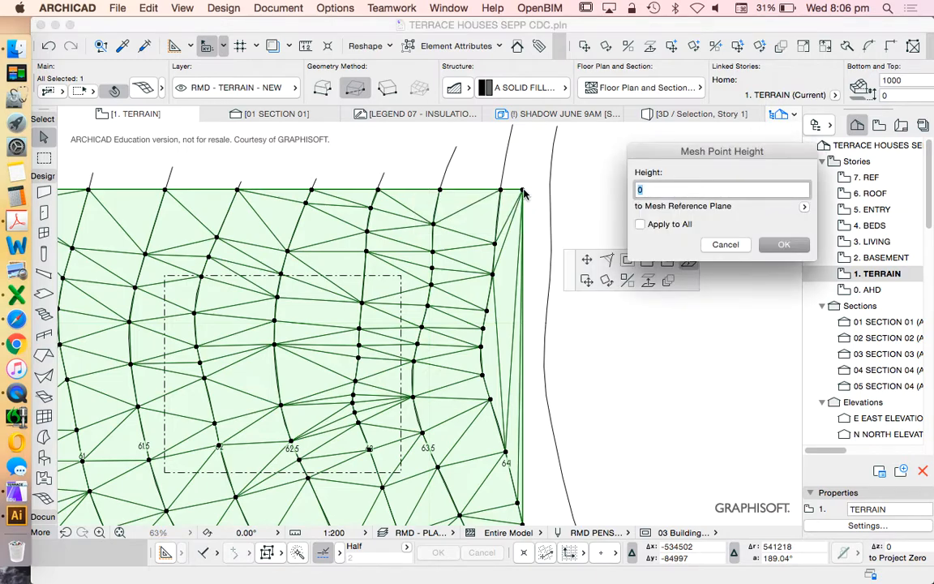
type("62")
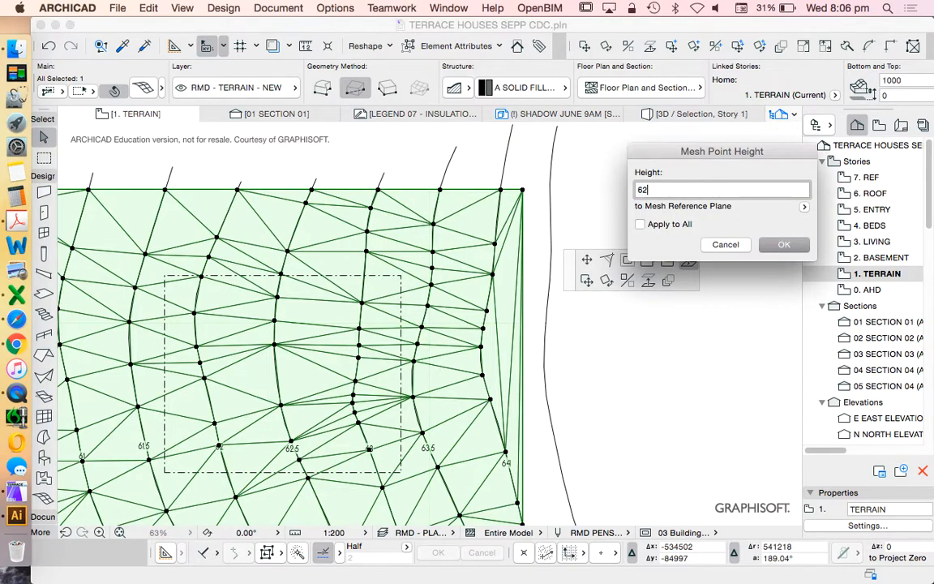
type("64200")
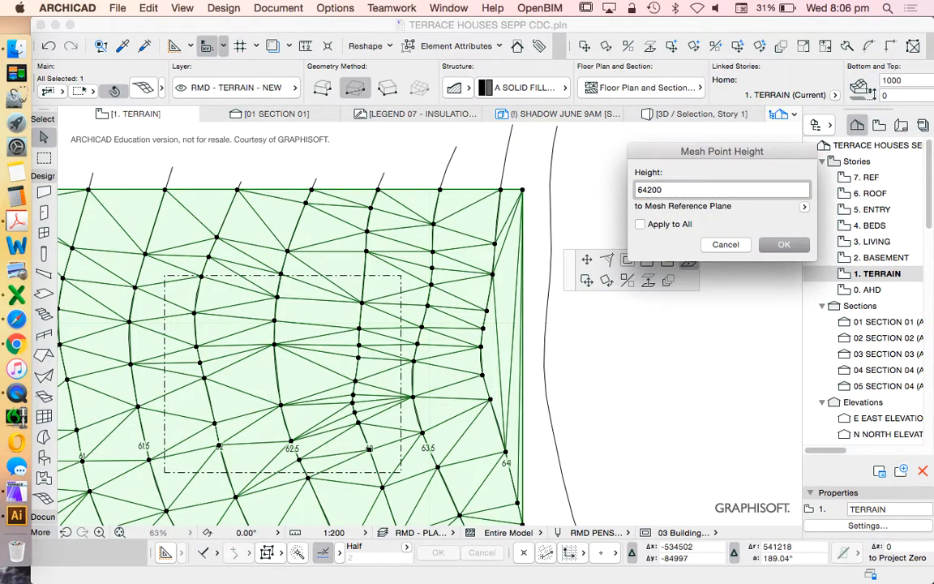
left_click(783, 244)
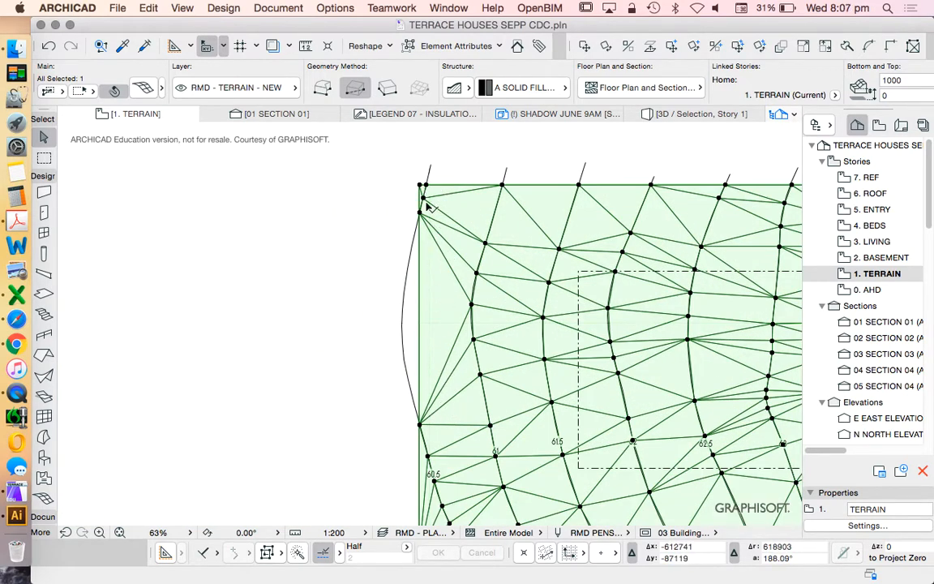
Step: Give the top-left corner mesh point a height of 60200
left_click(420, 187)
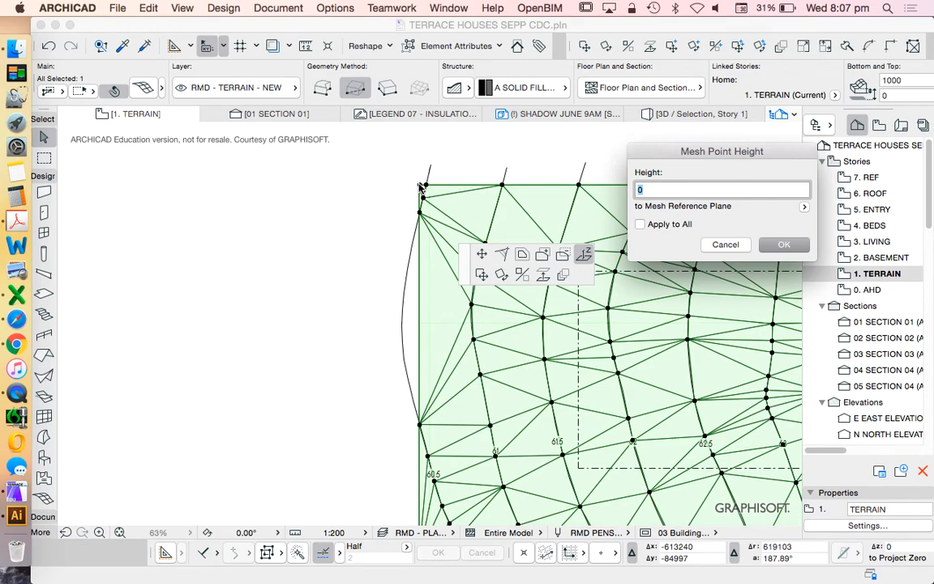
left_click(782, 244)
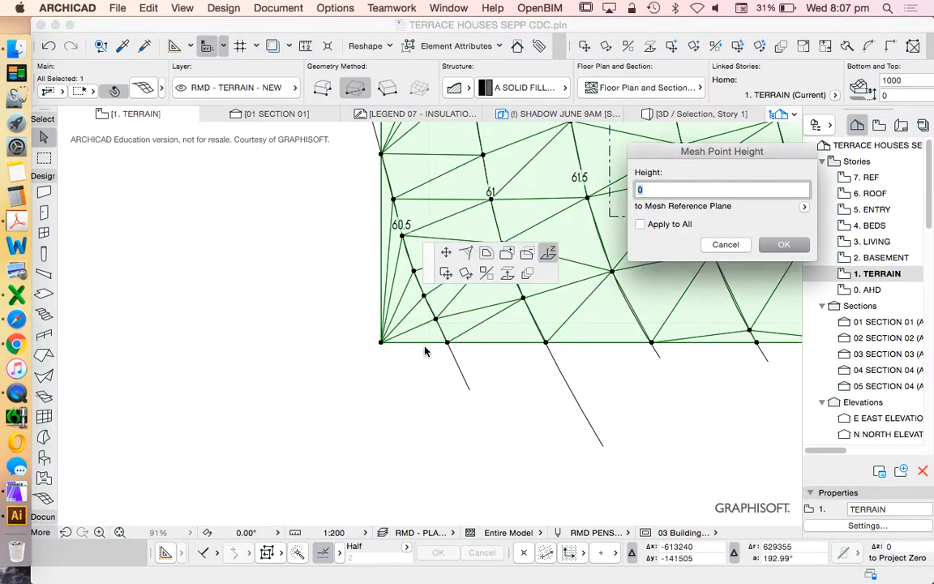
type("60200")
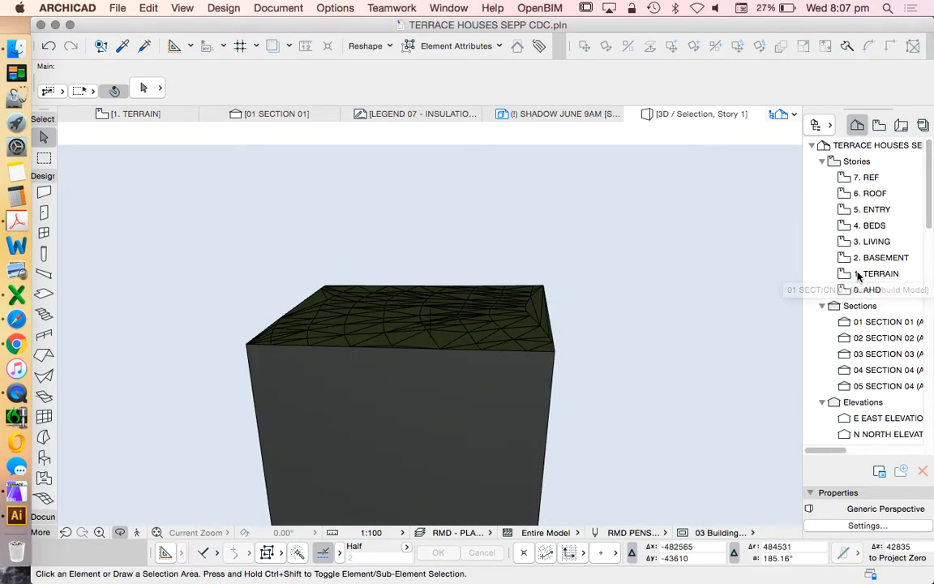
Step: Leave the 3D terrain view and pick a story in the Navigator
left_click(867, 290)
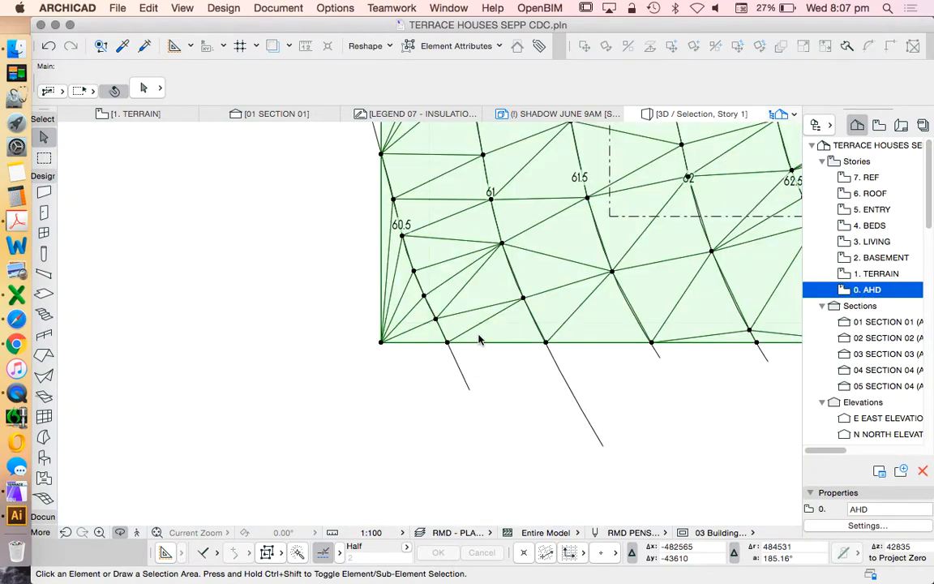
Step: Open the 1. TERRAIN story plan and select the dashed site boundary rectangle
left_click(876, 273)
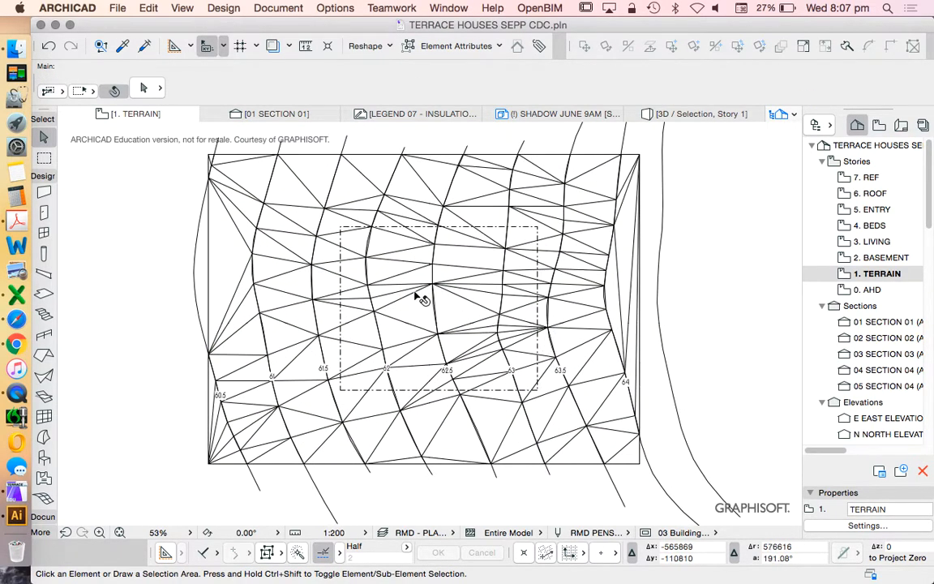
mouse_move(409, 328)
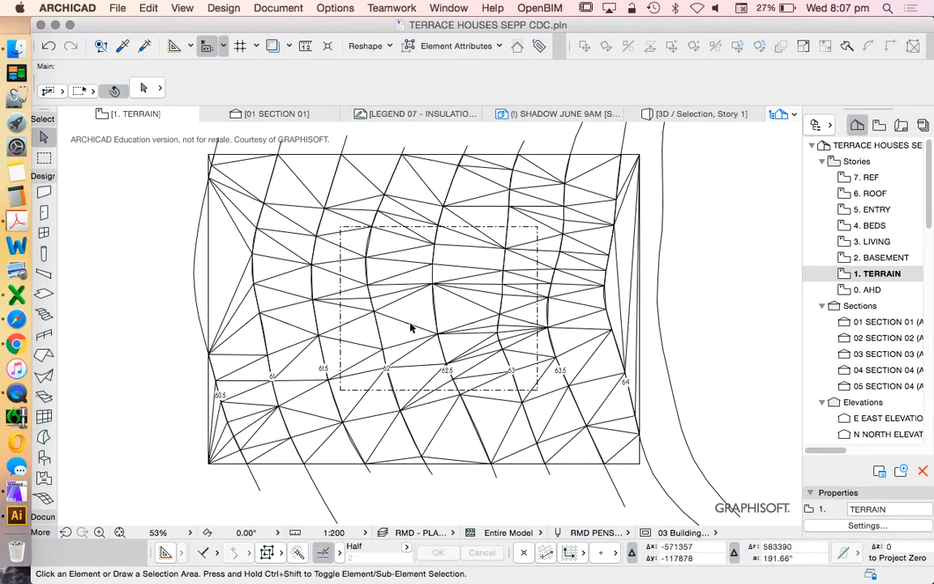
mouse_move(367, 280)
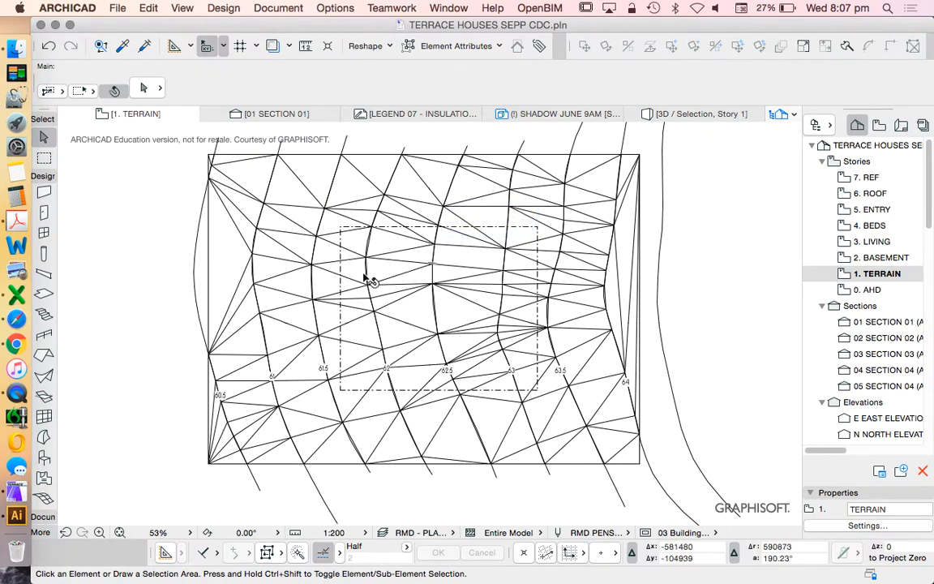
mouse_move(450, 324)
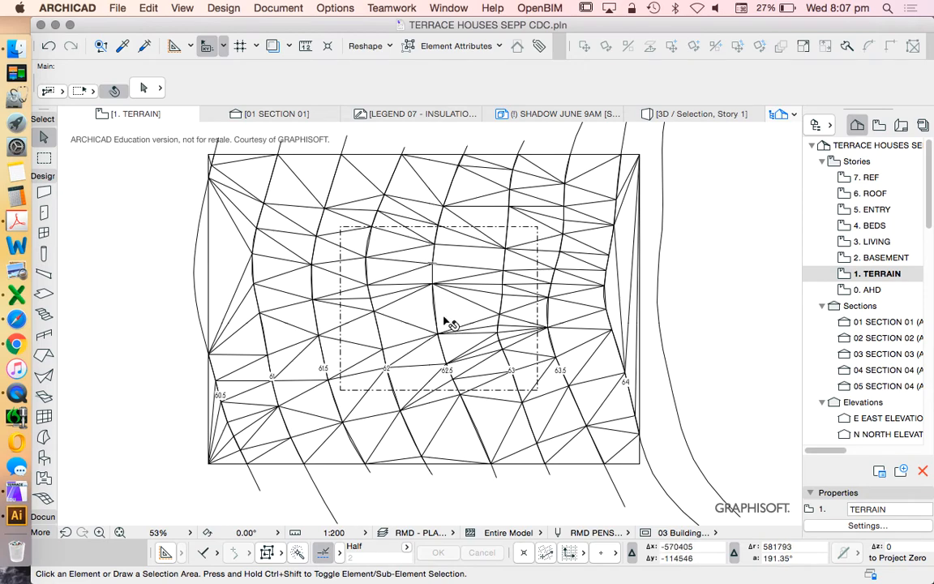
mouse_move(259, 239)
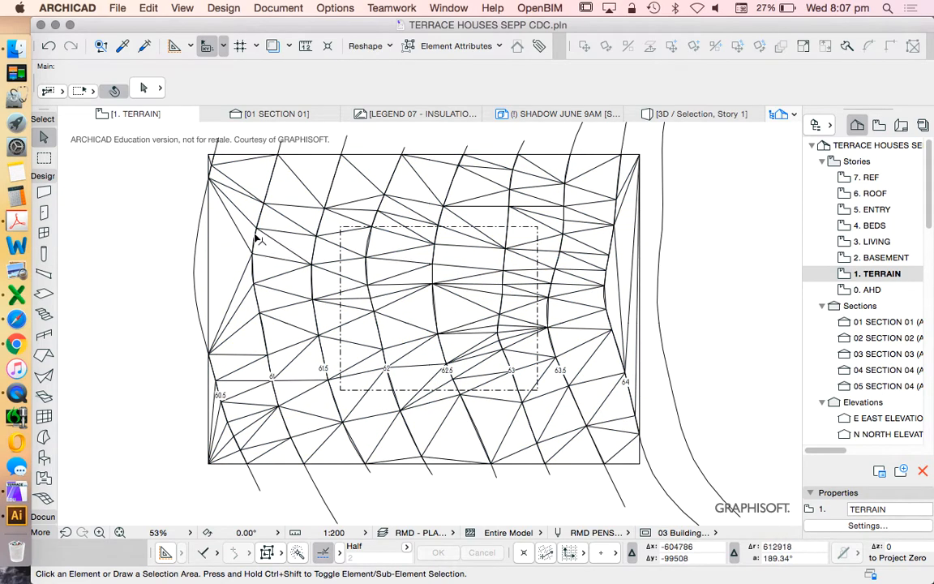
mouse_move(486, 250)
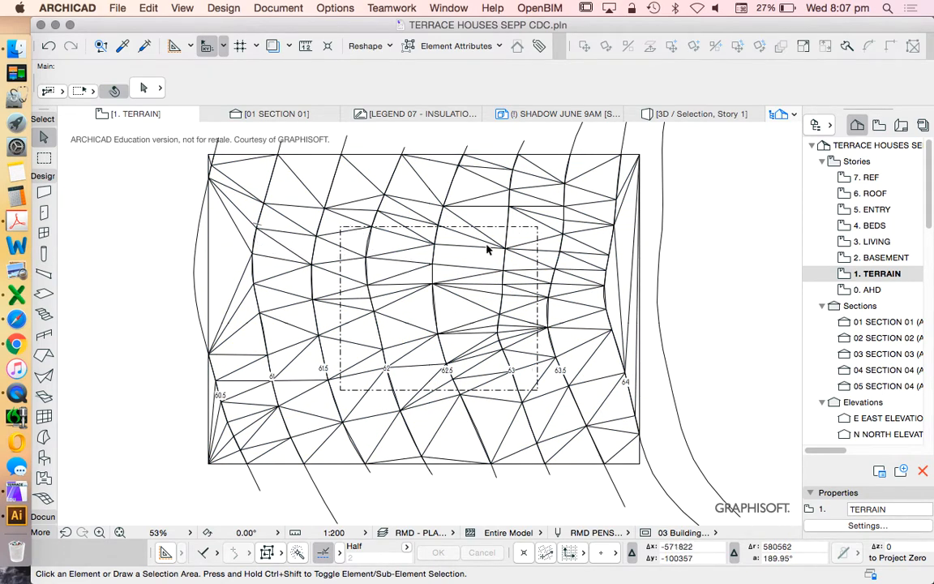
mouse_move(591, 298)
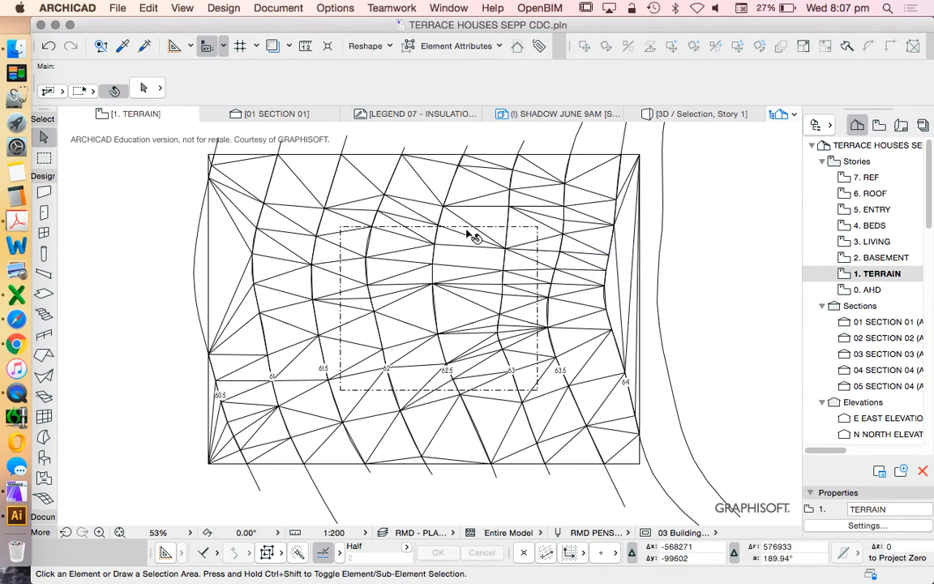
left_click(474, 235)
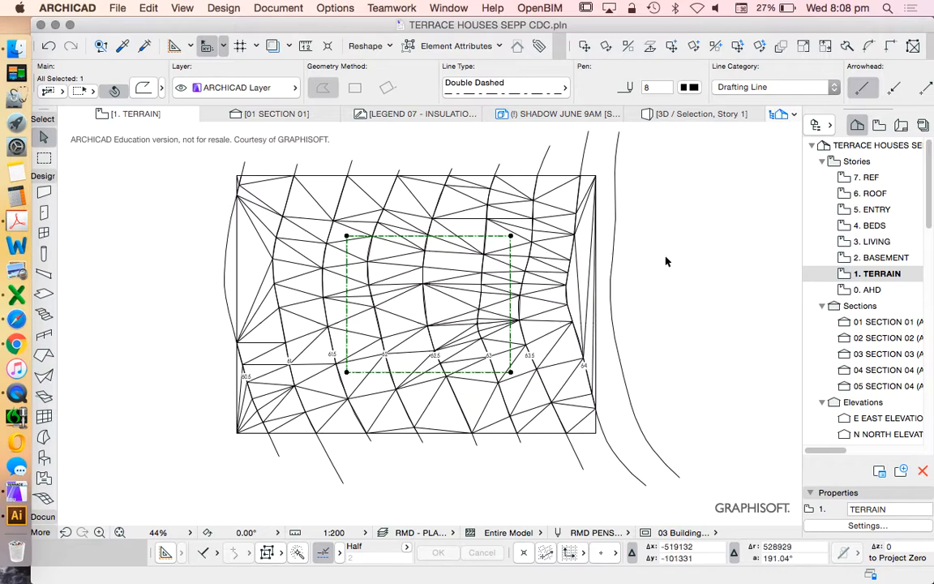
mouse_move(659, 272)
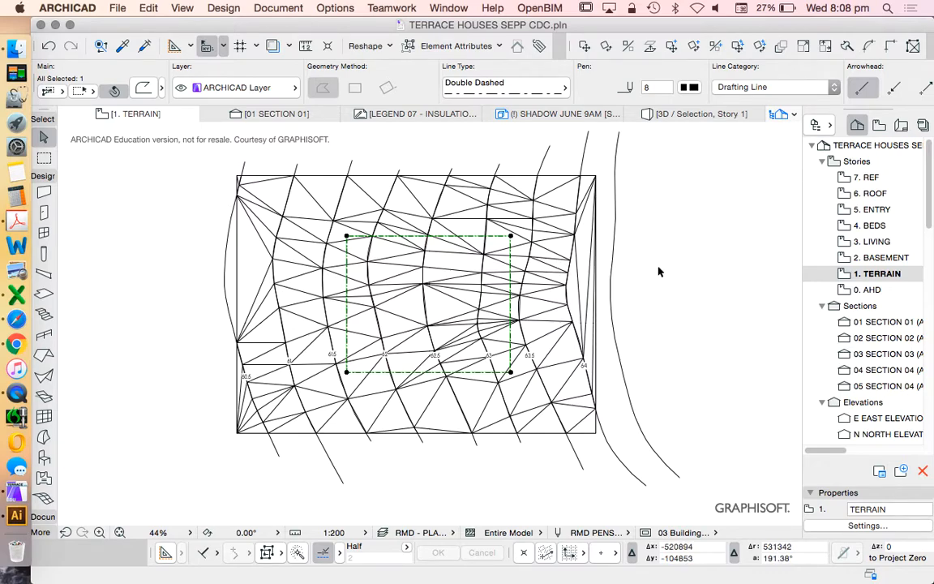
mouse_move(649, 272)
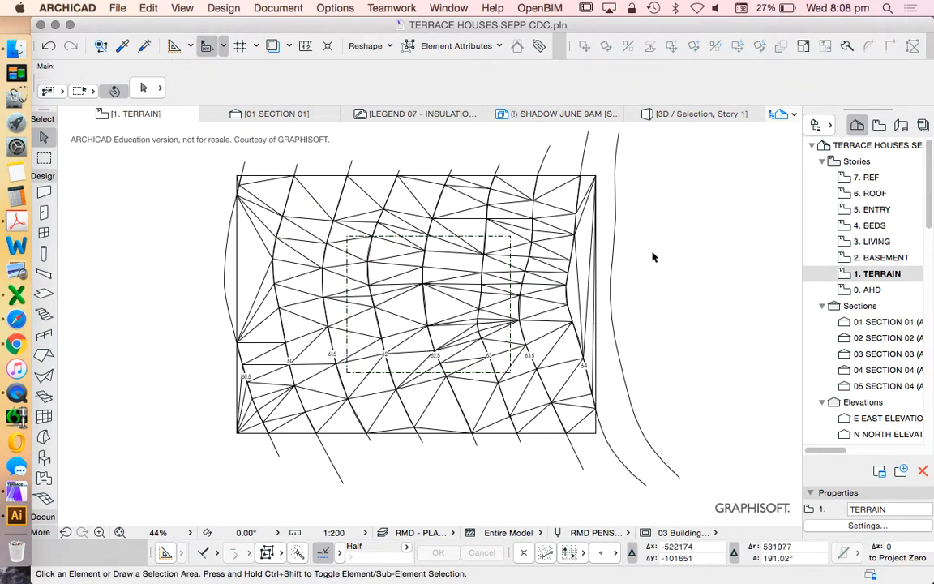
mouse_move(684, 235)
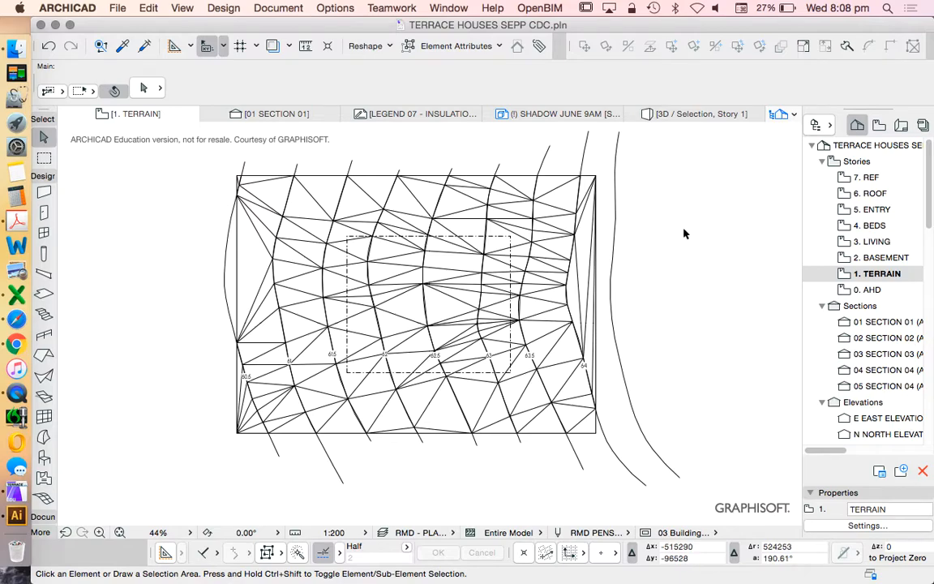